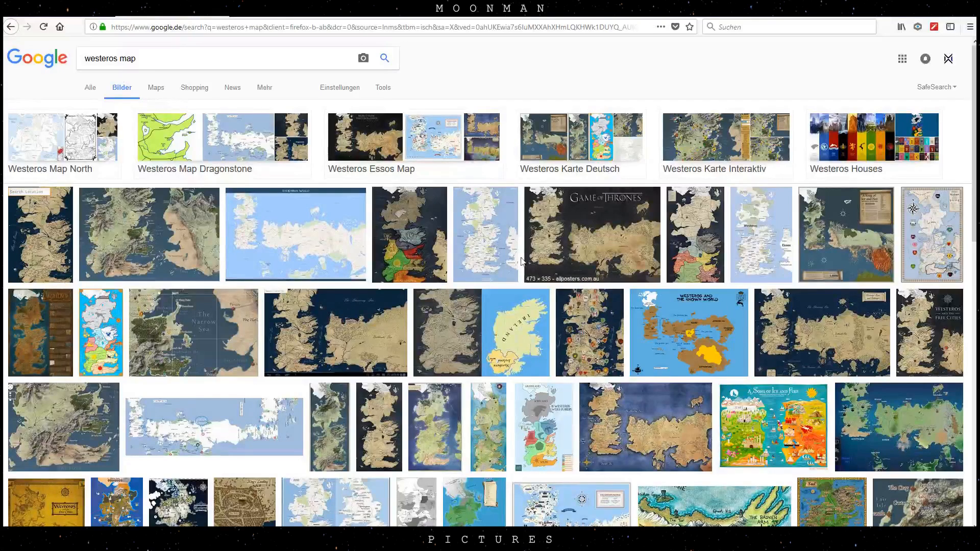
mouse_move(522, 356)
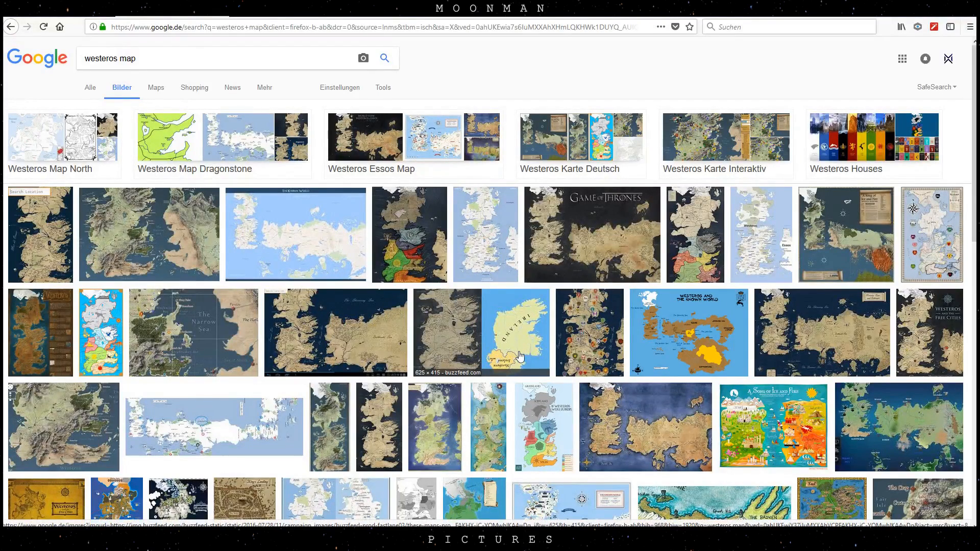
mouse_move(477, 235)
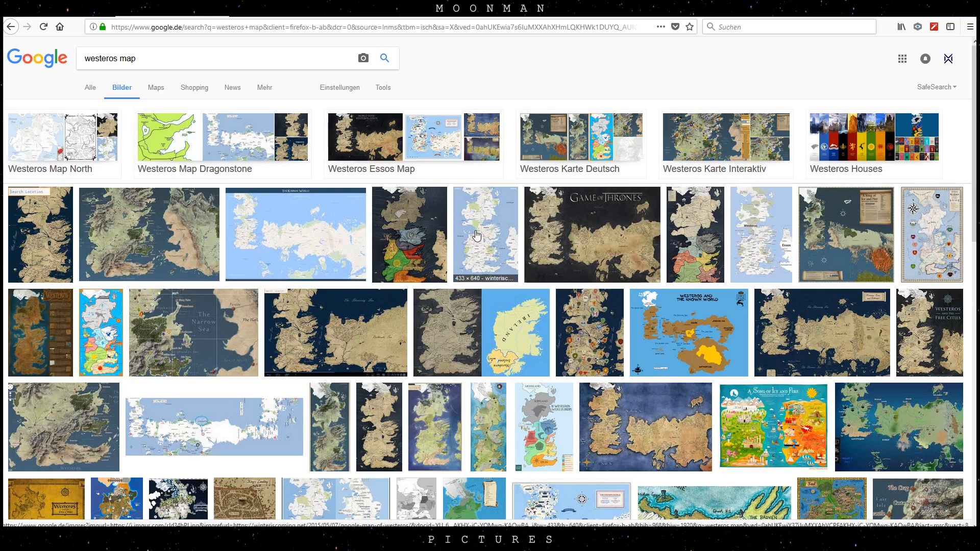
- Preview a Westeros map, refine the query with 'no text', and pick the wide textless map
left_click(484, 235)
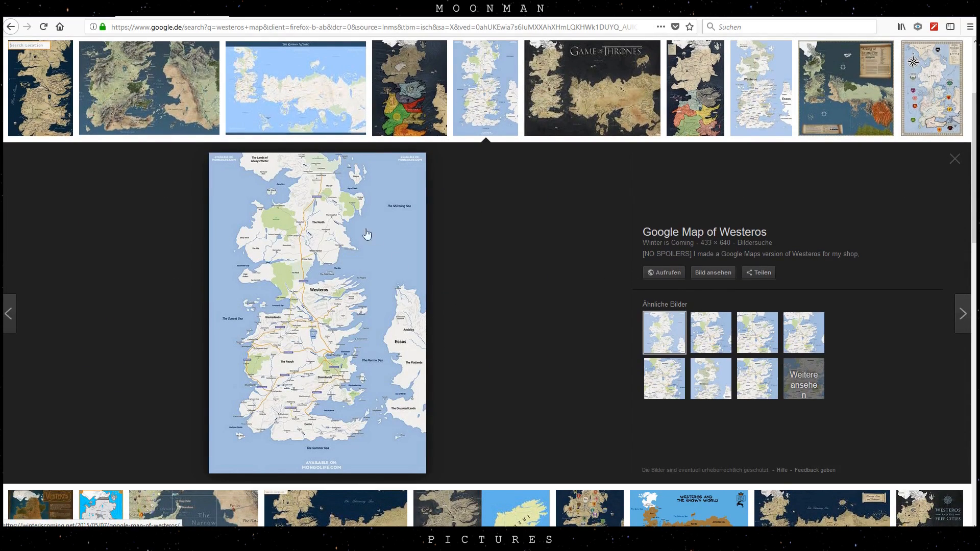
mouse_move(452, 291)
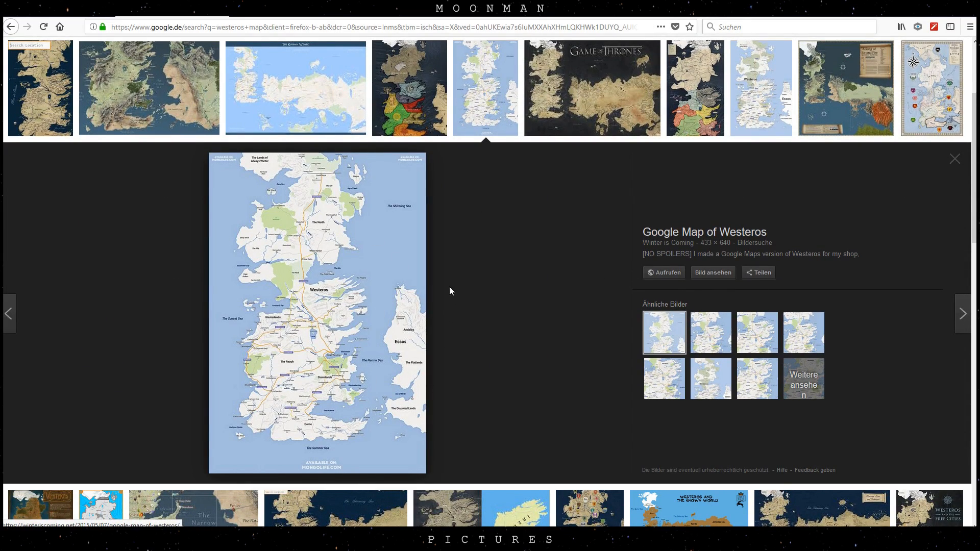
left_click(954, 159)
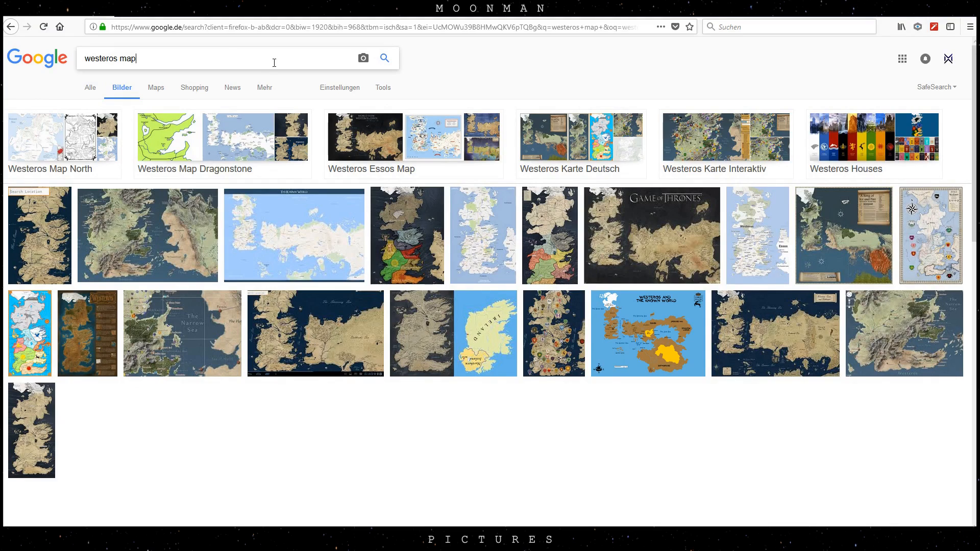
type("no text")
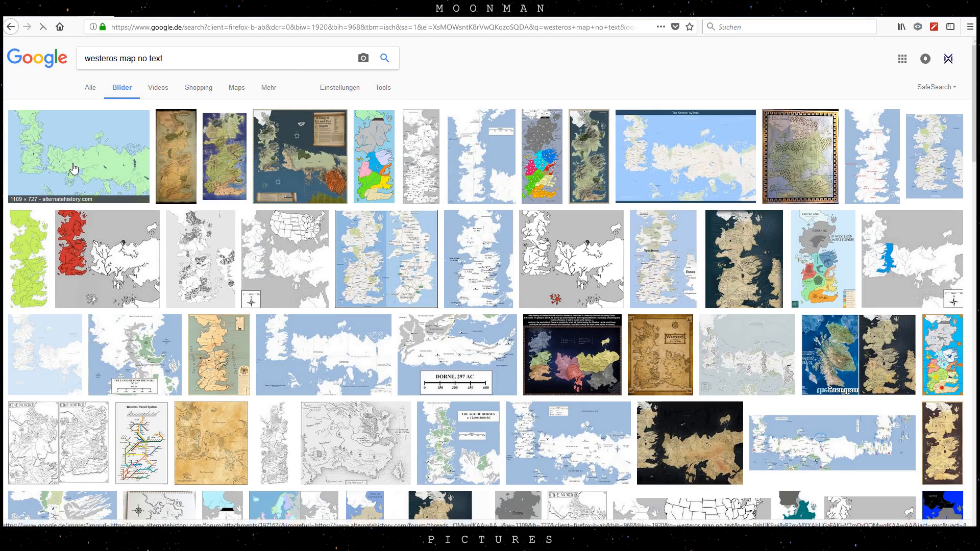
left_click(79, 156)
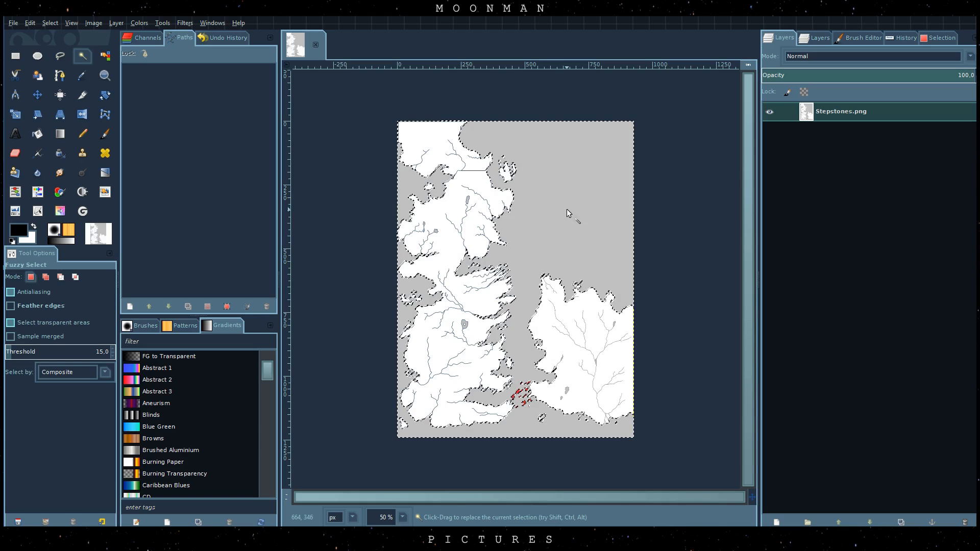
- Convert the Fuzzy Select land selection into a path named Selection via Select > To Path
left_click(49, 24)
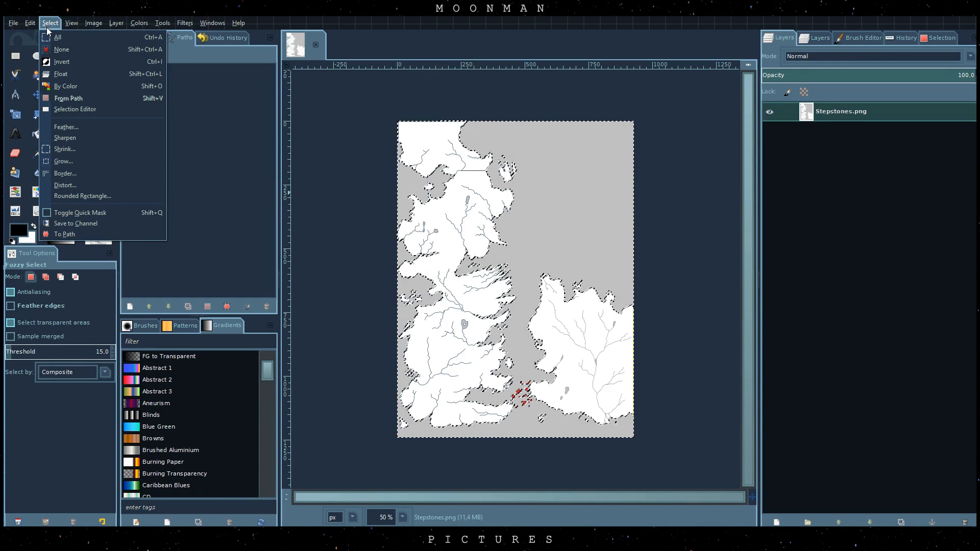
mouse_move(61, 74)
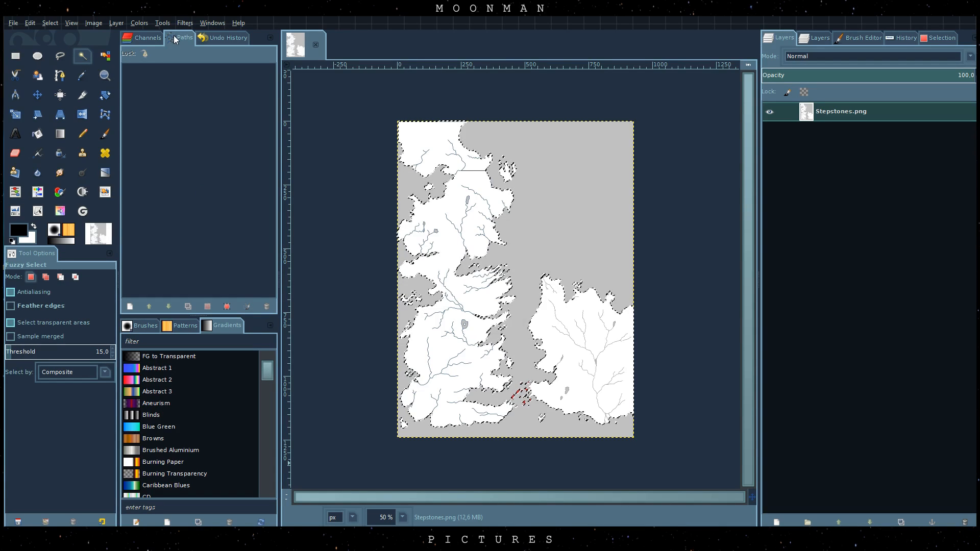
left_click(49, 23)
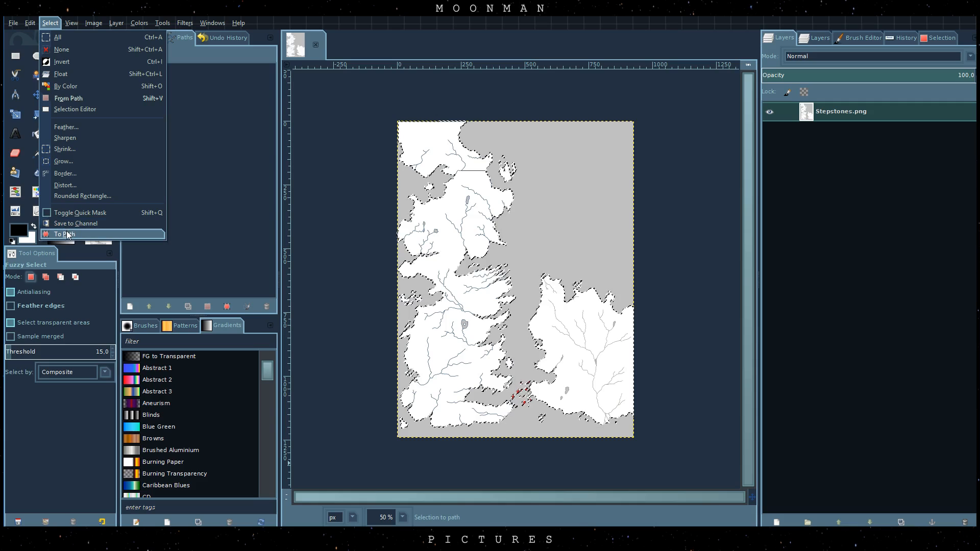
left_click(63, 234)
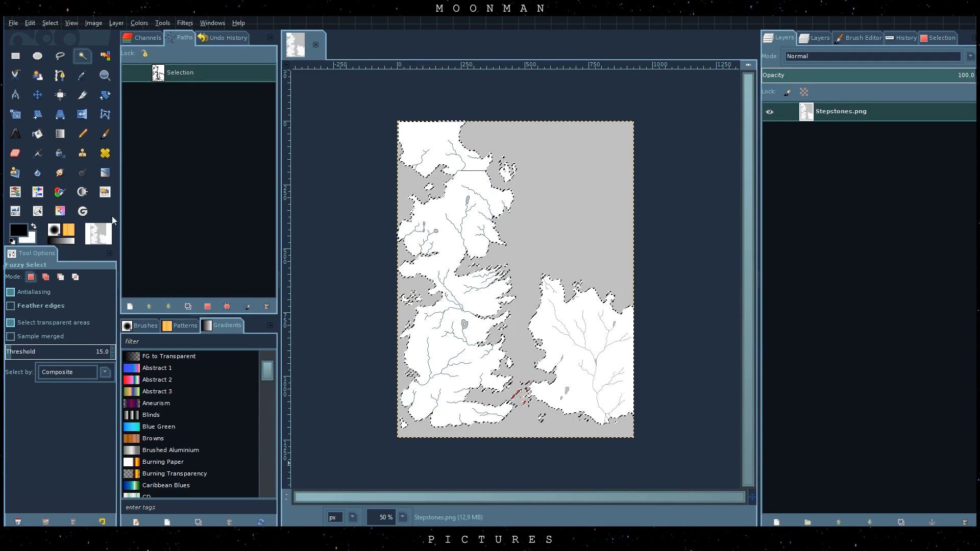
mouse_move(330, 296)
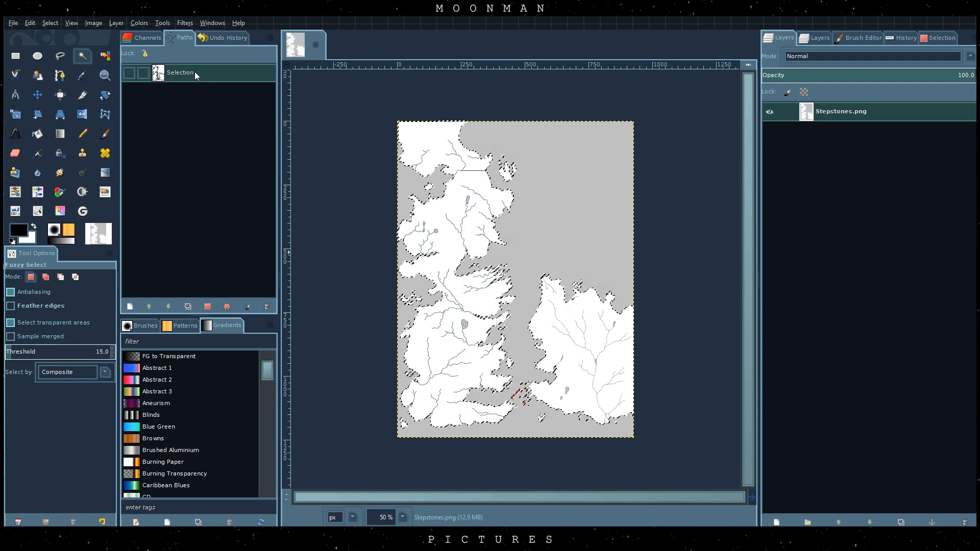
- Export the Selection path from the Paths dialog as an SVG file to a chosen folder
right_click(180, 71)
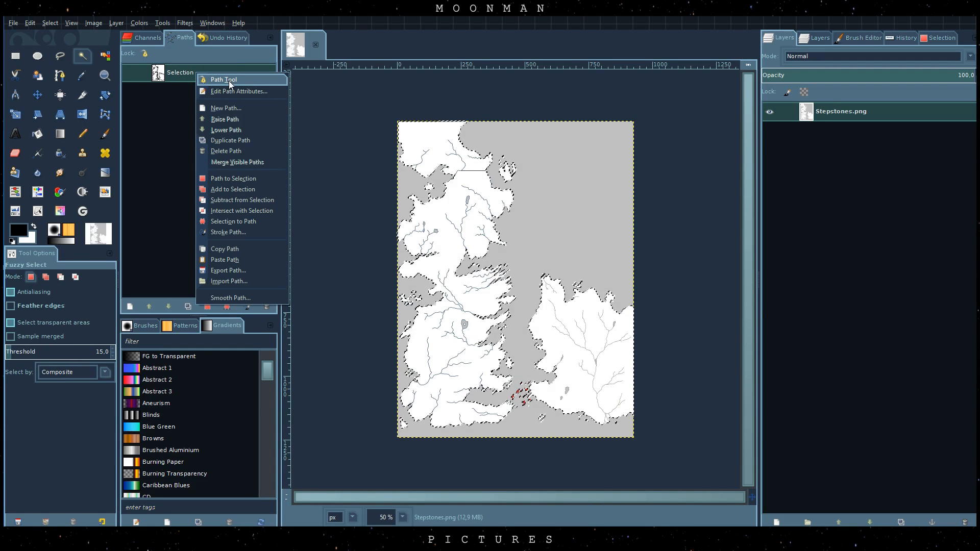
mouse_move(227, 269)
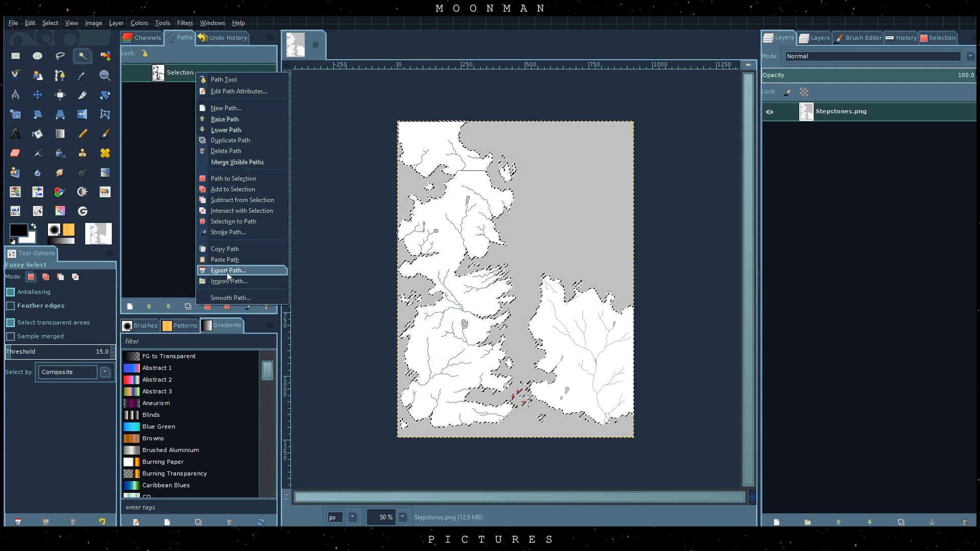
left_click(227, 269)
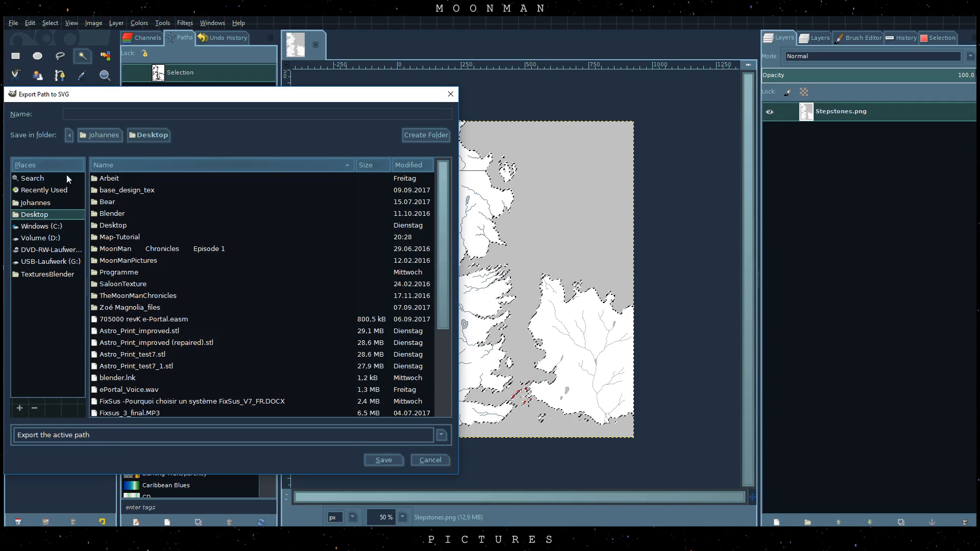
left_click(256, 113)
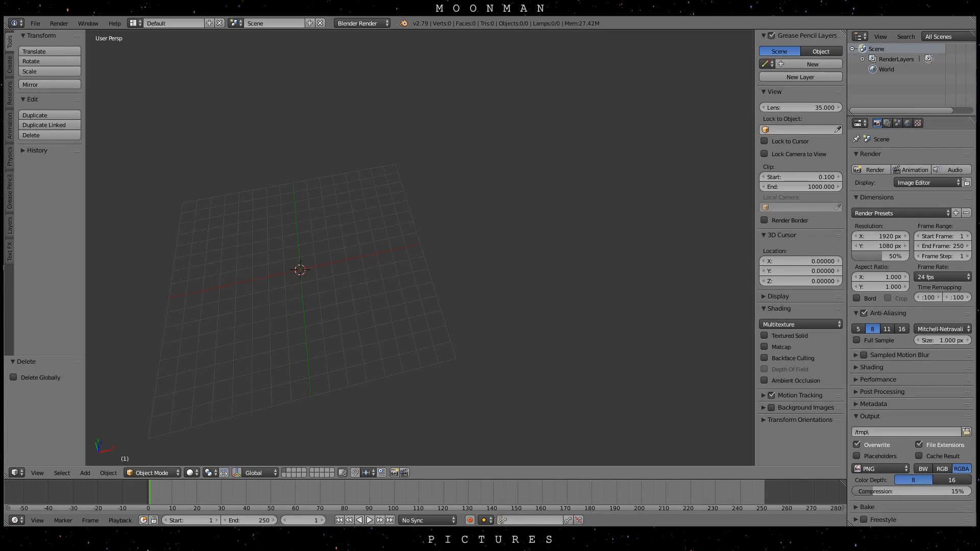
- Import map_import.svg as a curve object via File > Import > Scalable Vector Graphics
left_click(35, 23)
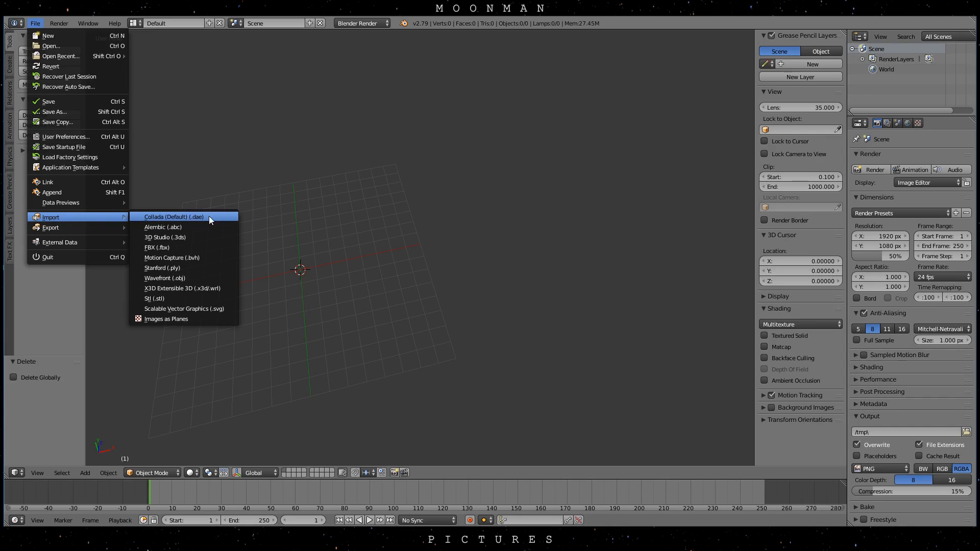
mouse_move(185, 308)
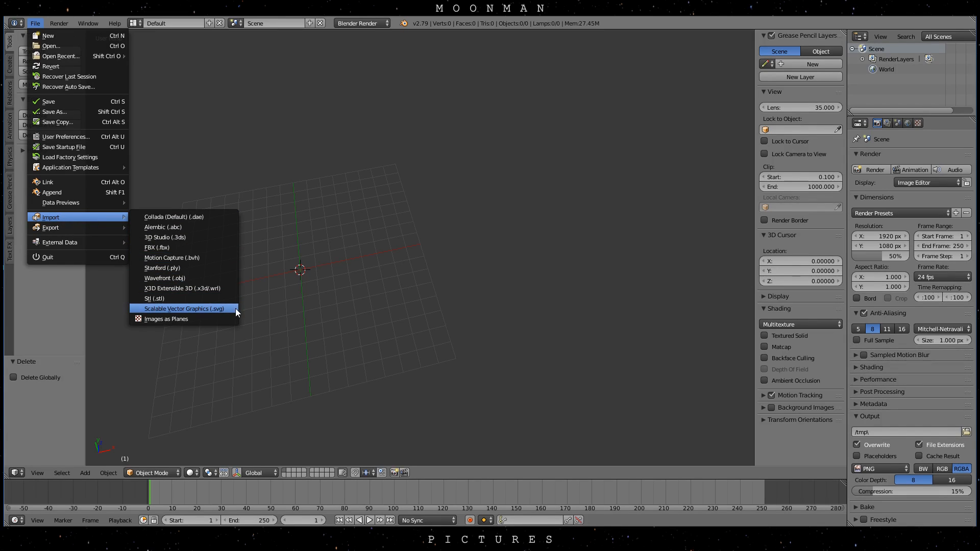
left_click(183, 308)
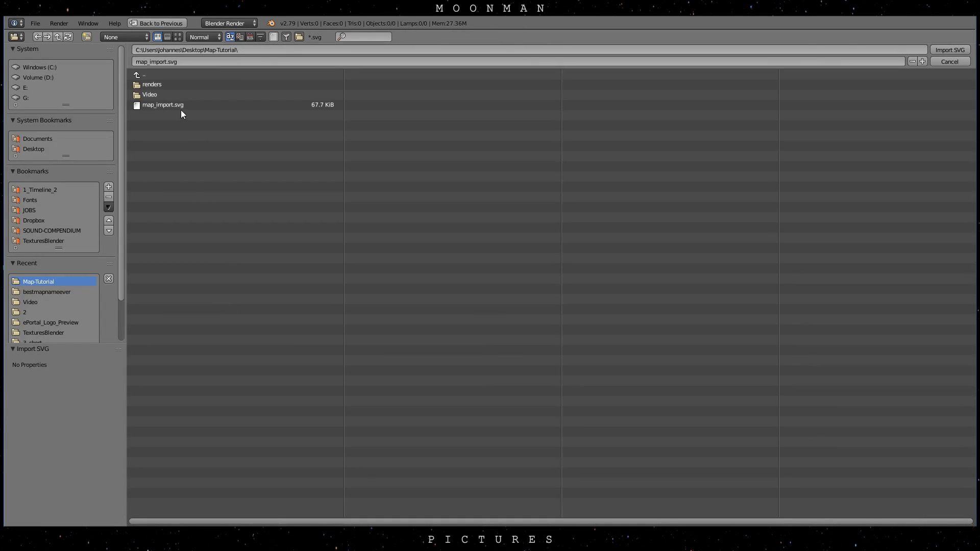
left_click(162, 104)
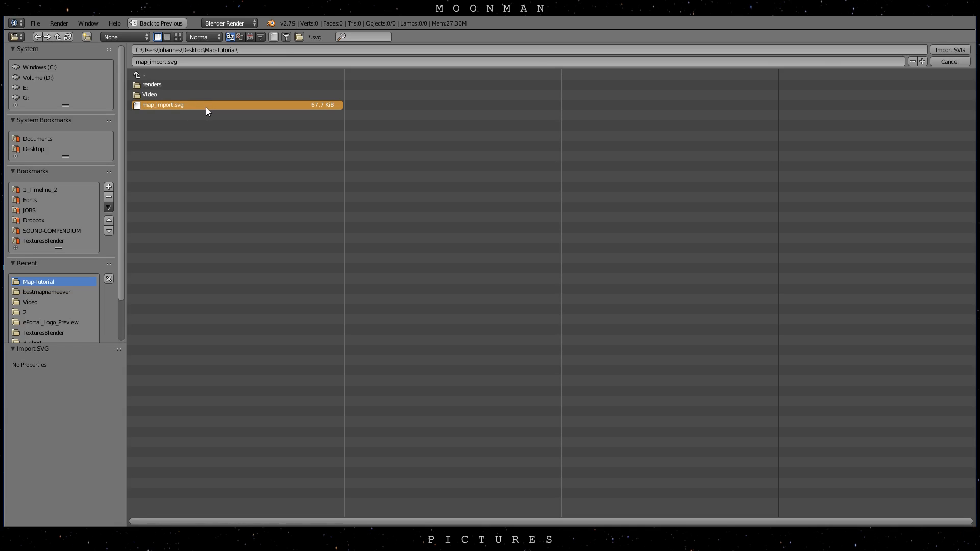
mouse_move(949, 50)
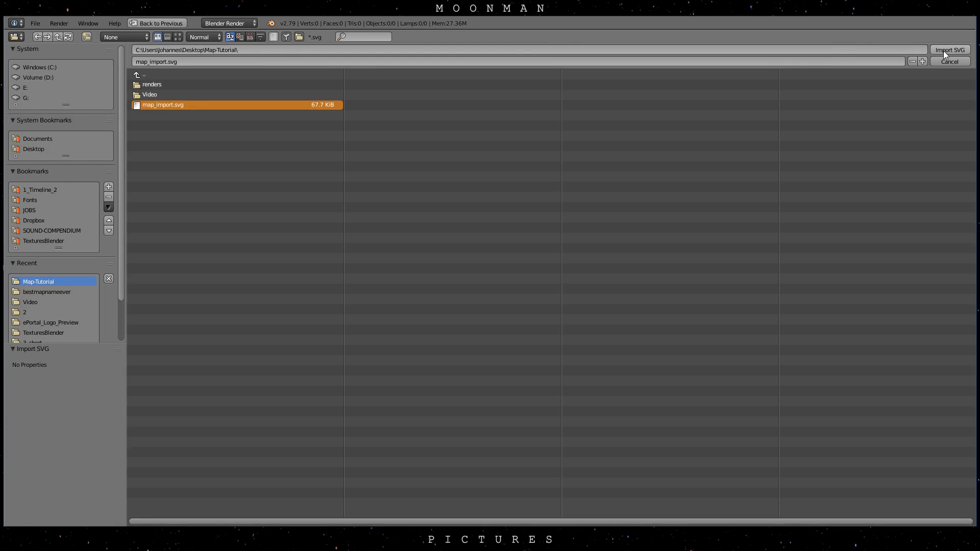
left_click(948, 50)
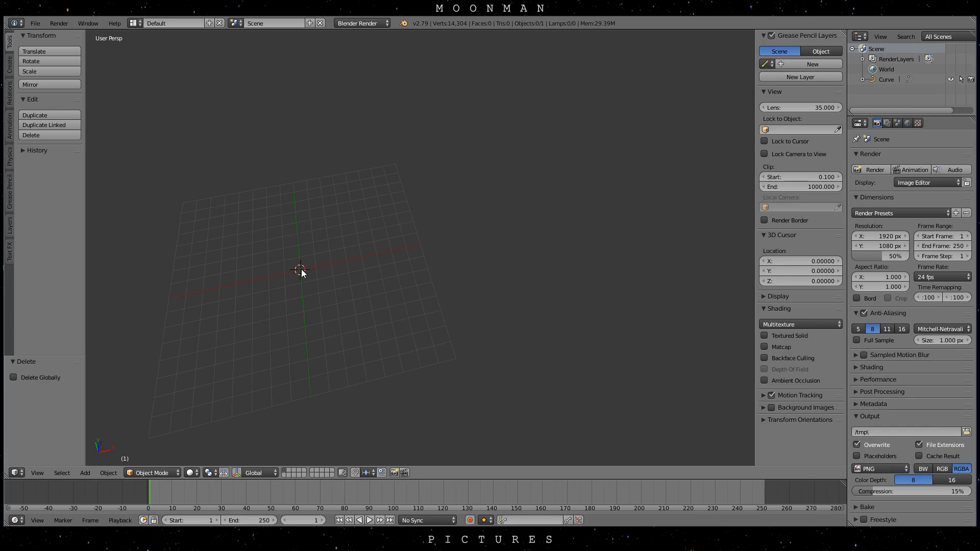
- Select the imported Curve object and enter Edit Mode on its points in top orthographic view
left_click(553, 224)
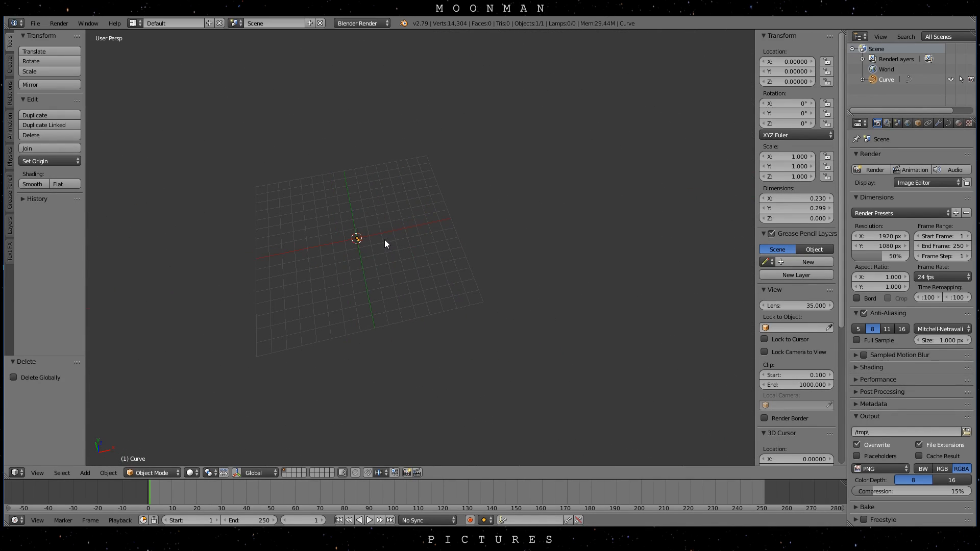
key("Tab")
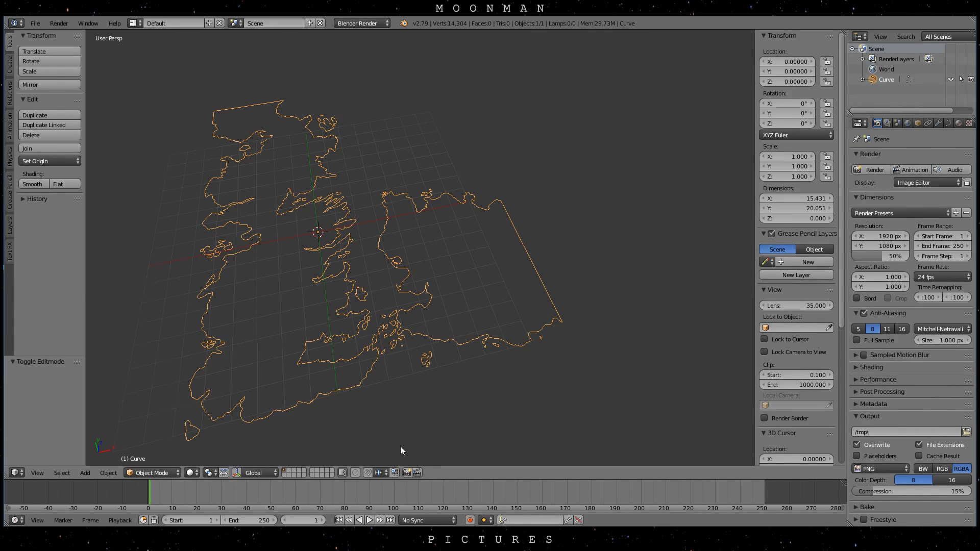
key("Tab")
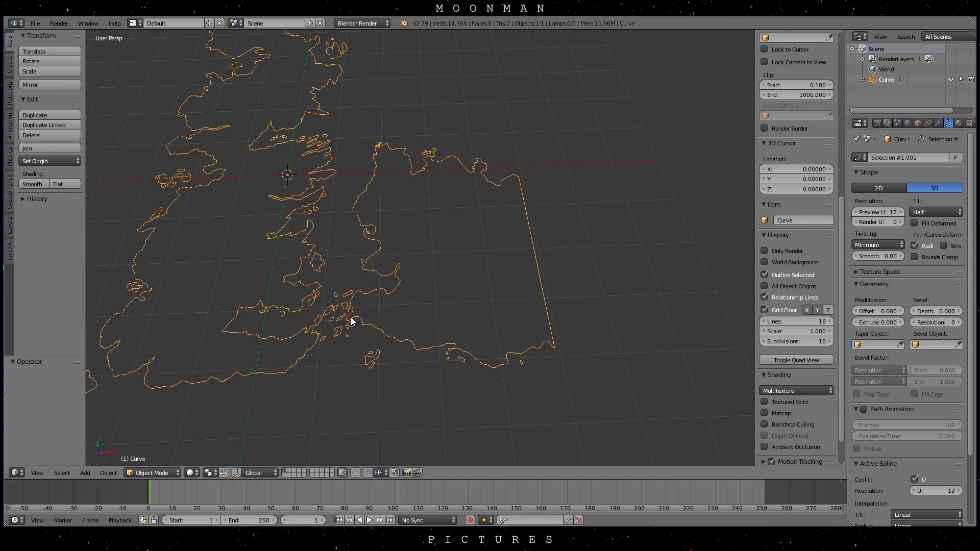
key("Tab")
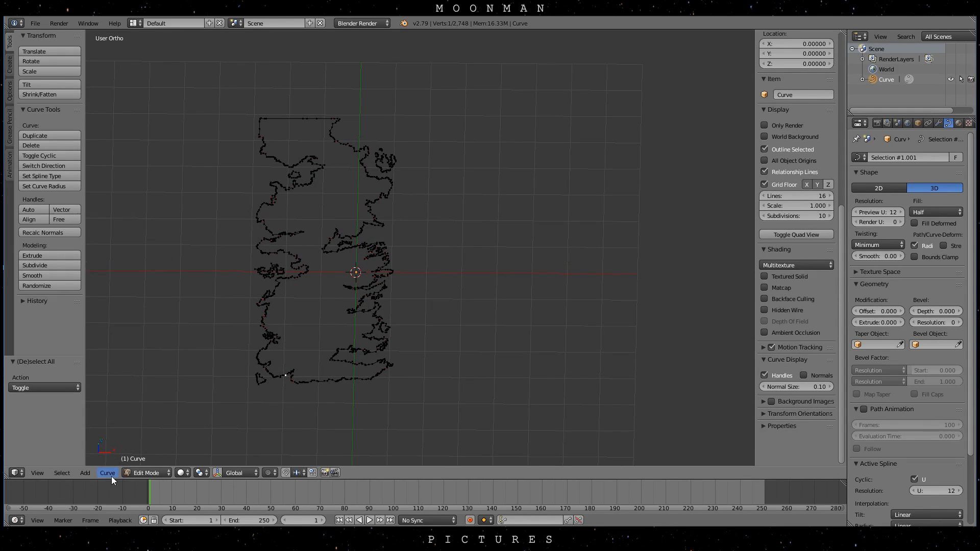
- Toggle Cyclic on all selected coastline splines to close them into loops
left_click(107, 472)
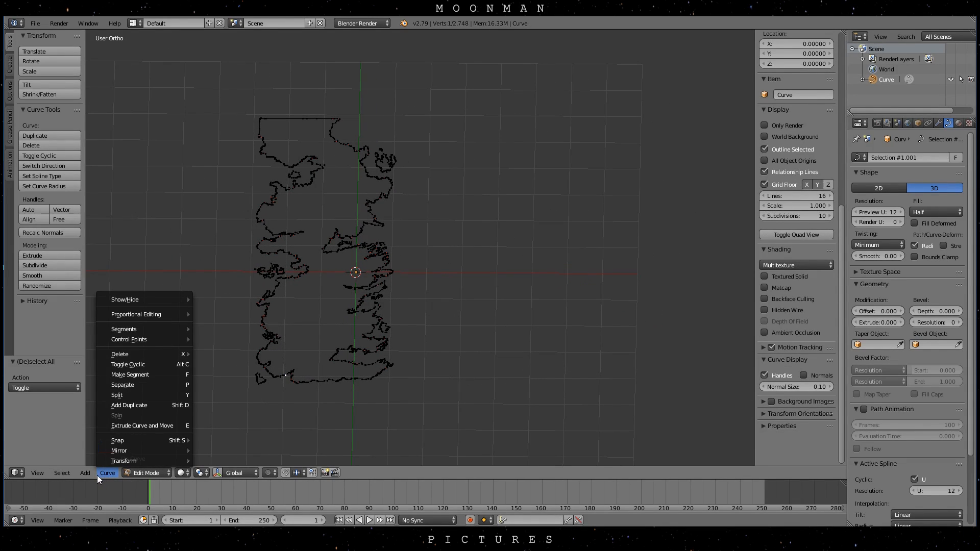
mouse_move(129, 373)
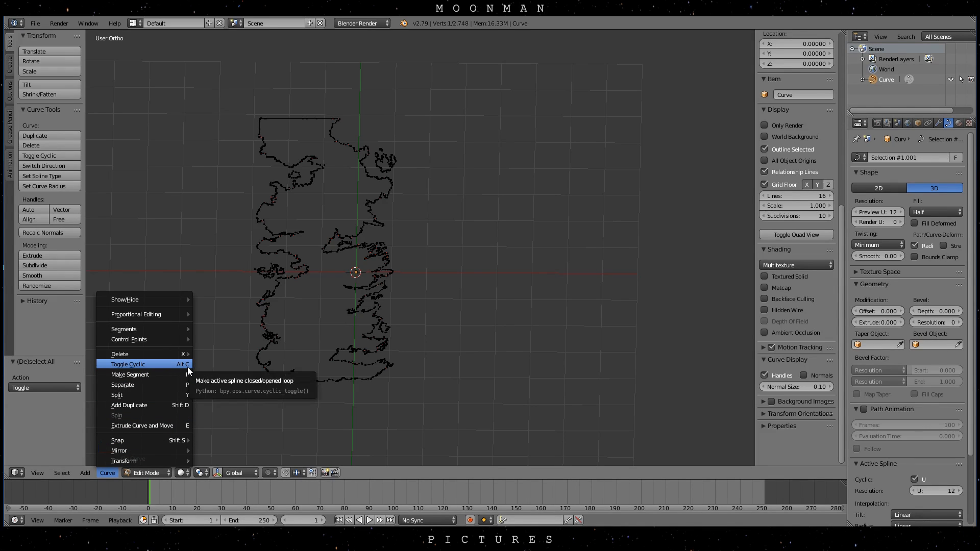
left_click(127, 364)
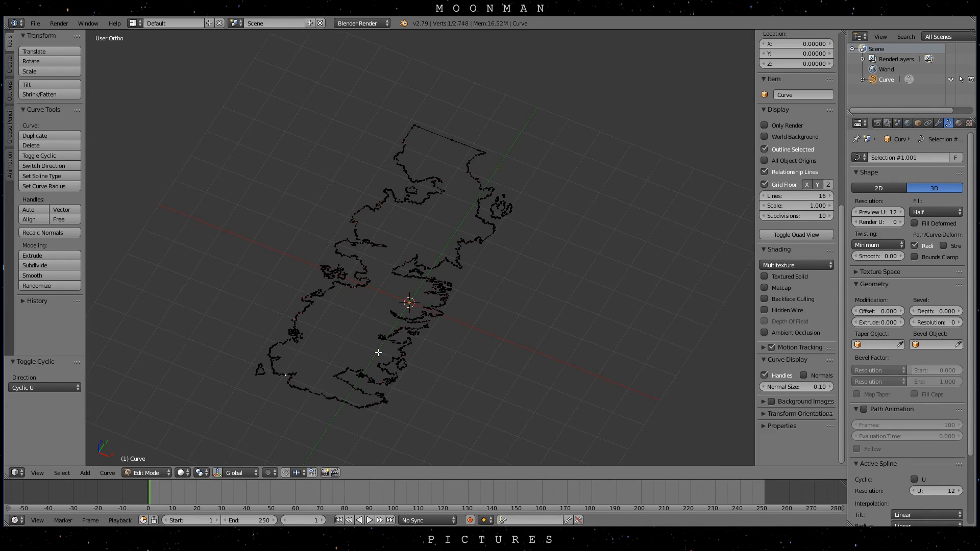
left_click(108, 472)
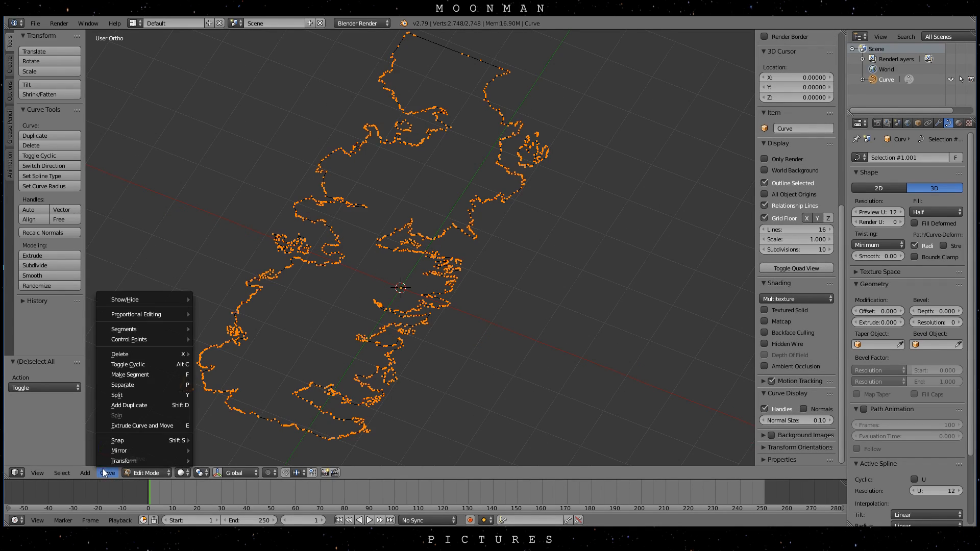
left_click(128, 365)
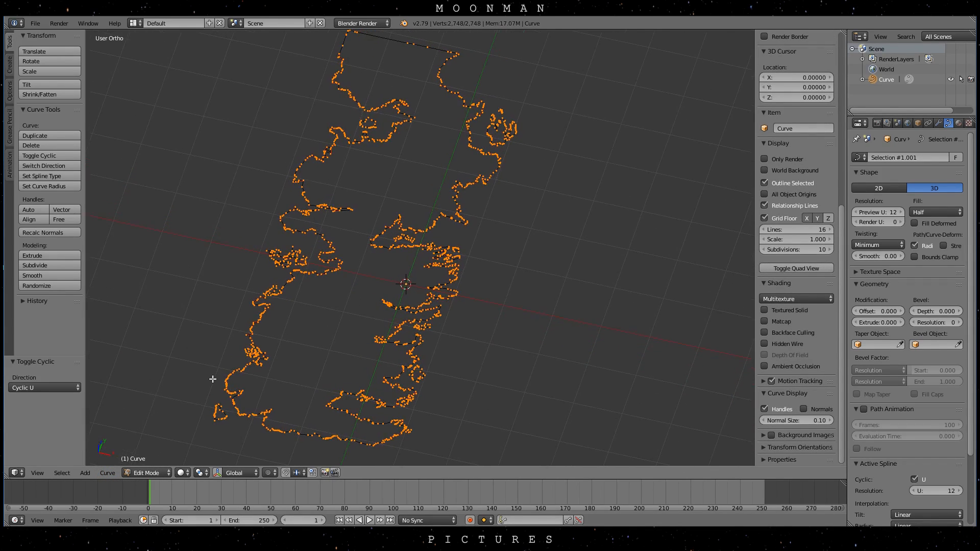
key("a")
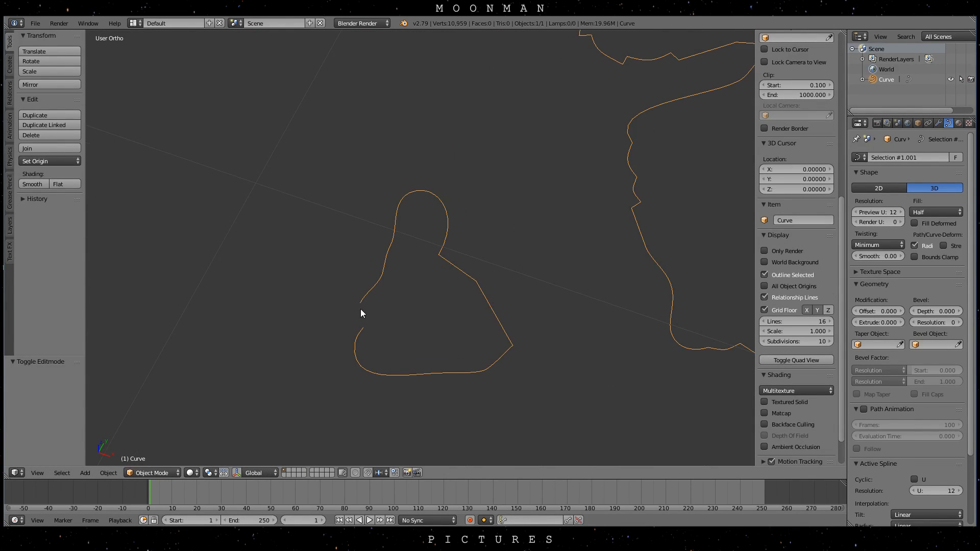
- Set the curve Shape to 2D with fill and close the small island's spline into a loop
left_click(878, 188)
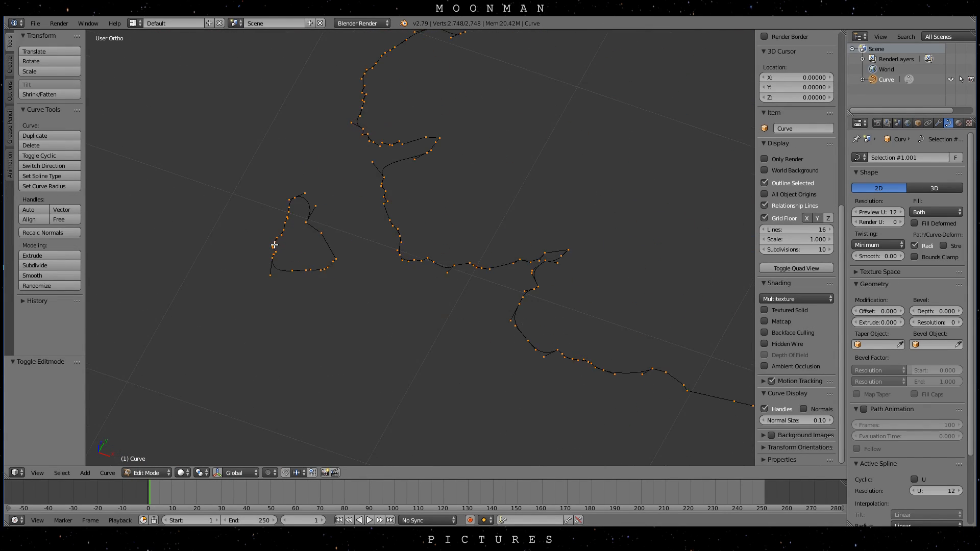
right_click(273, 244)
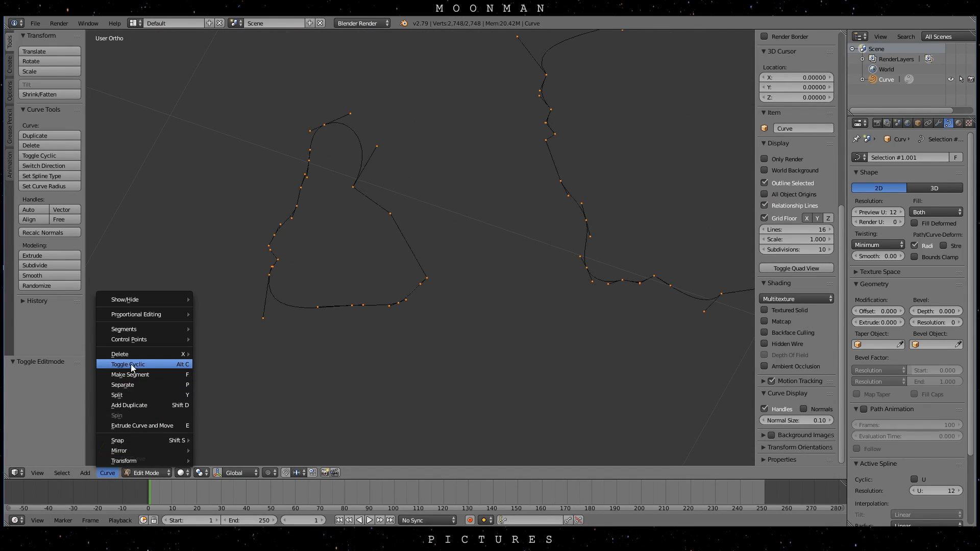
left_click(128, 363)
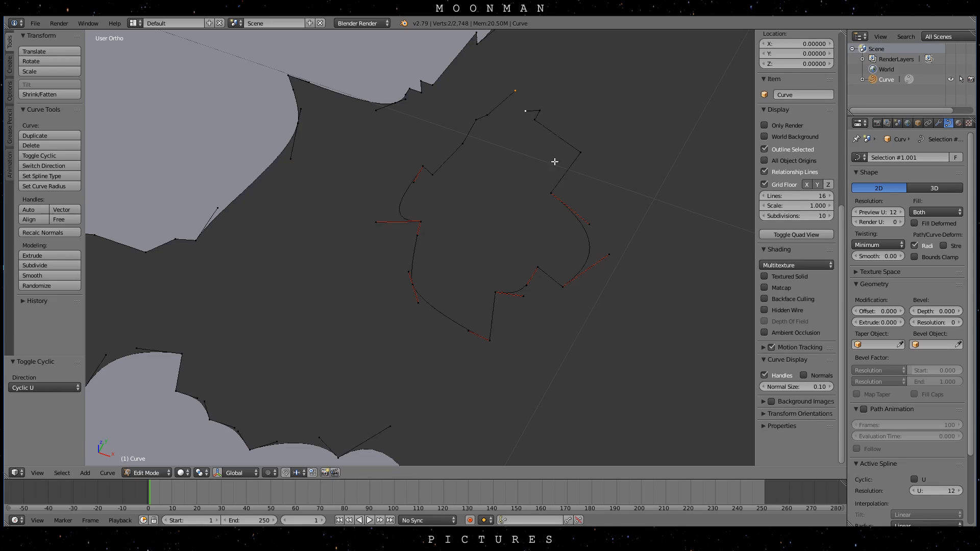
key("Tab")
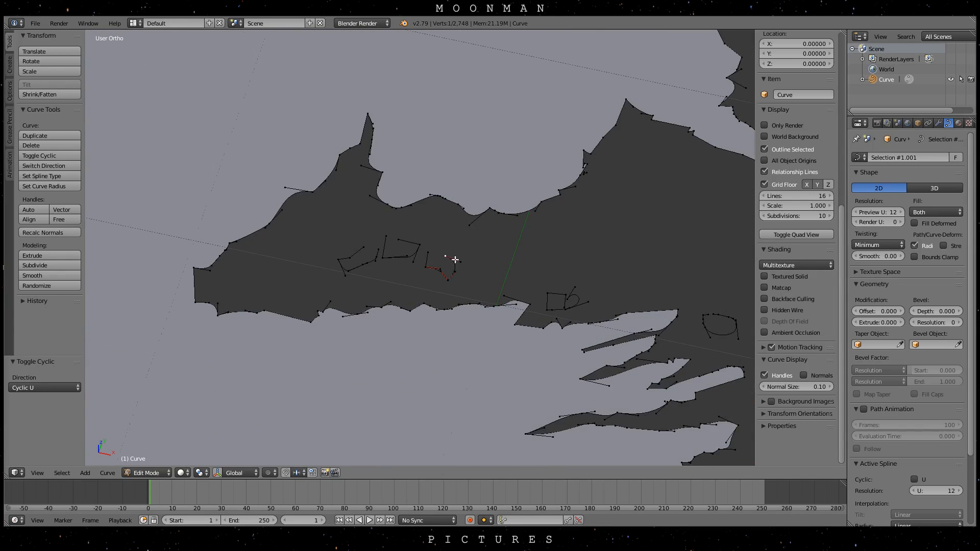
mouse_move(385, 238)
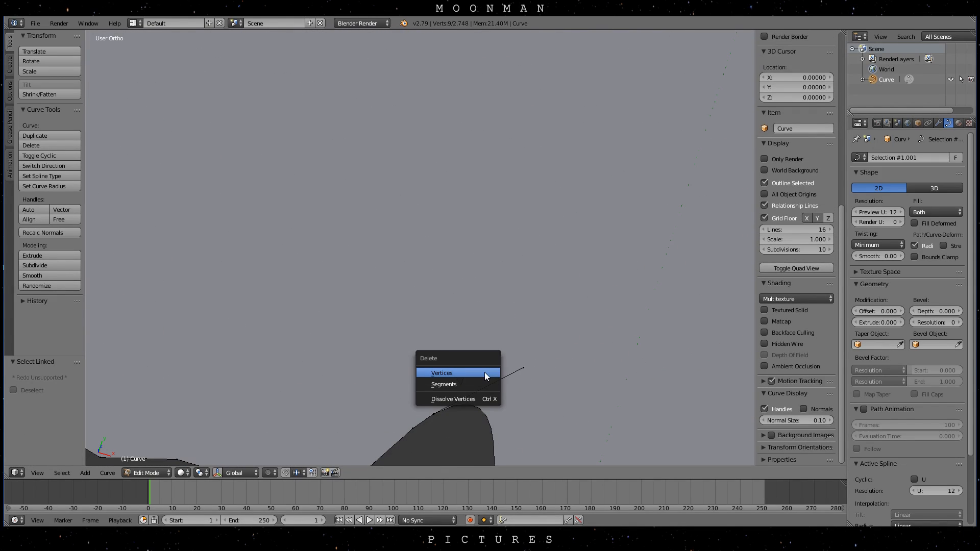
- Delete the stray selected points and set Geometry Extrude to 0.030 on the landmass curve
left_click(441, 373)
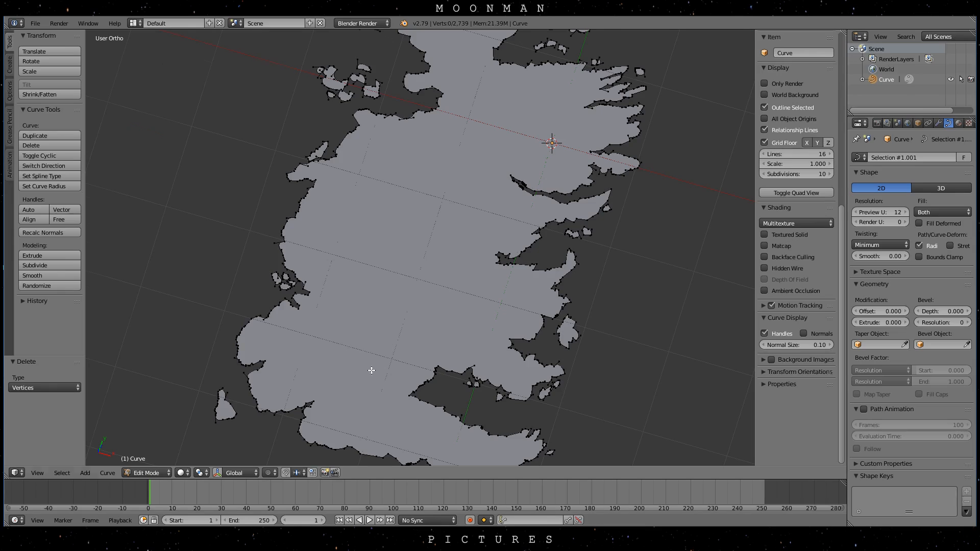
left_click(146, 472)
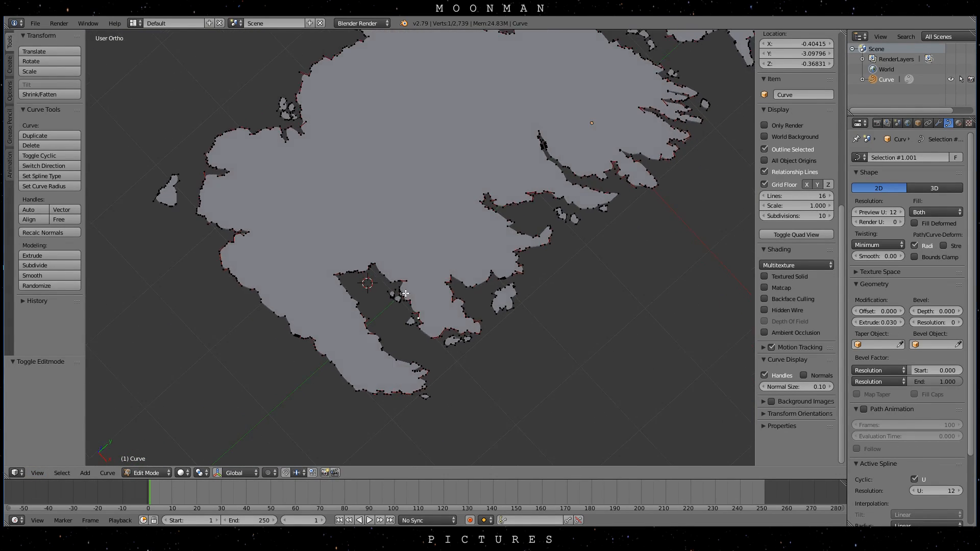
- Select all control points and run Recalc Normals so the extruded side walls display correctly
key("a")
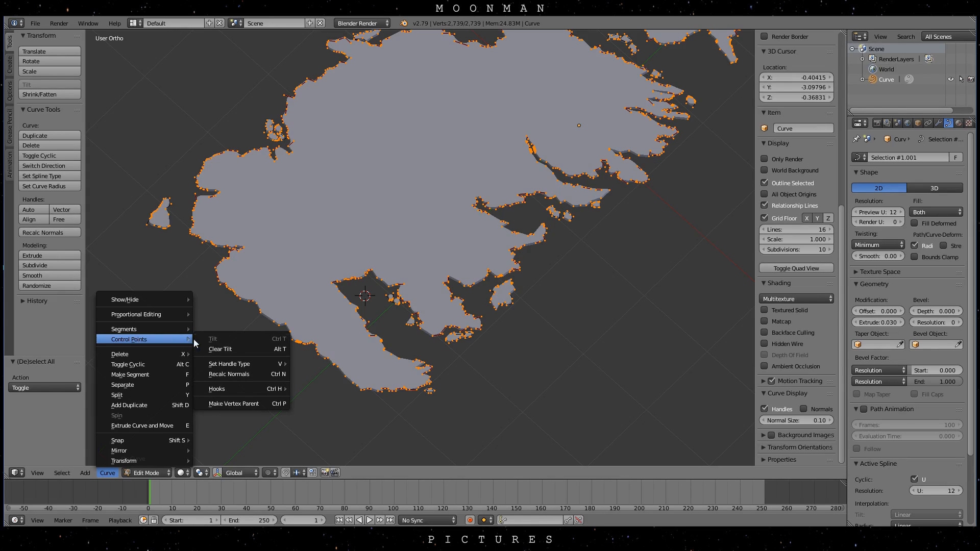
left_click(228, 374)
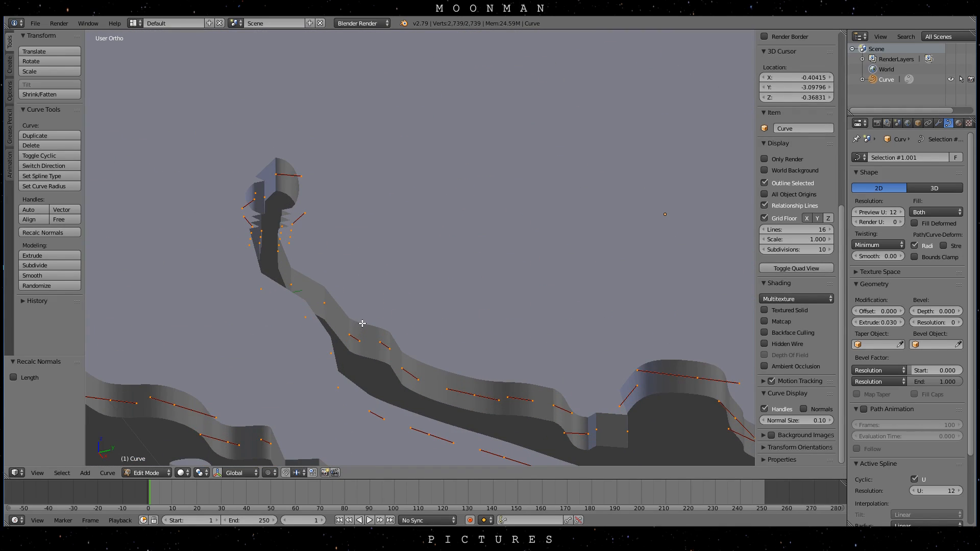
left_click(145, 472)
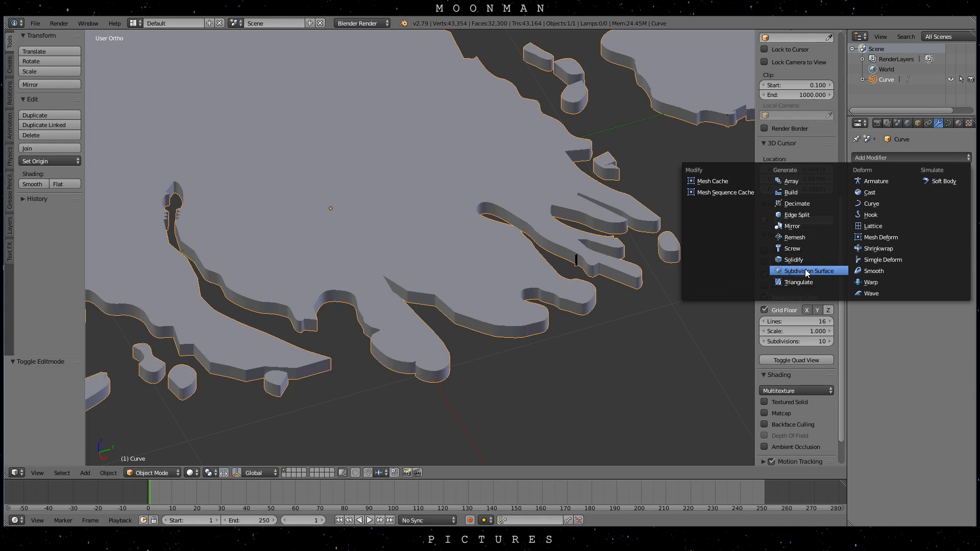
- Try a Subdivision Surface modifier, then a Smooth modifier with lowered factor, removing each
left_click(806, 270)
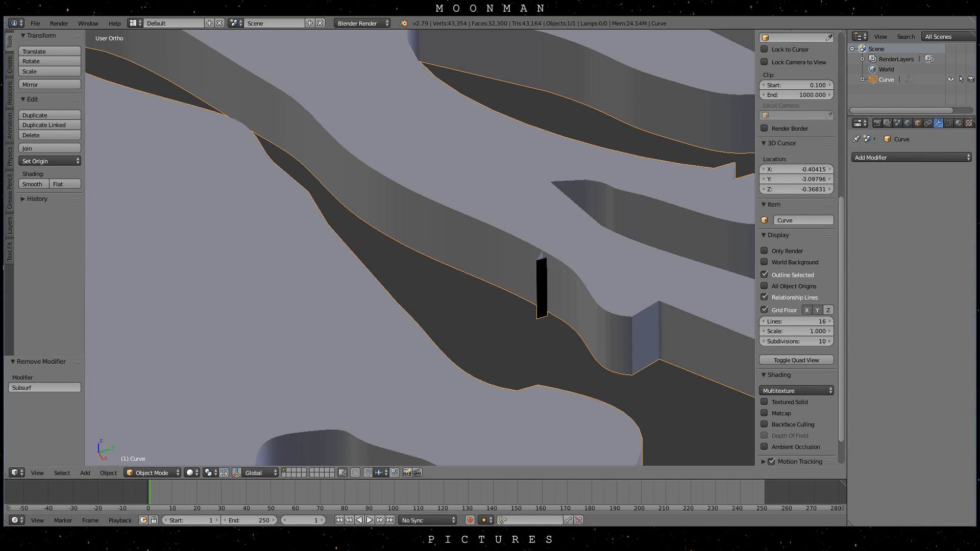
left_click(908, 157)
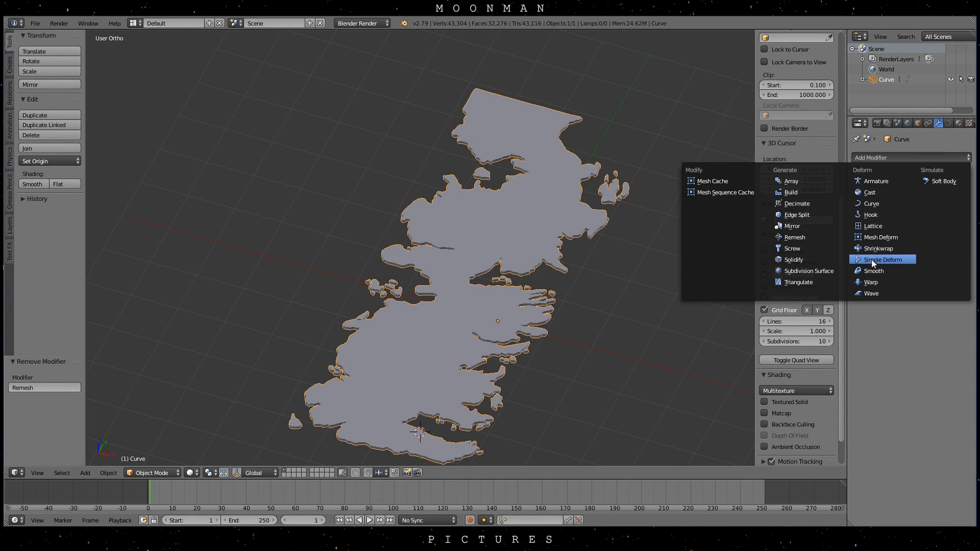
left_click(882, 260)
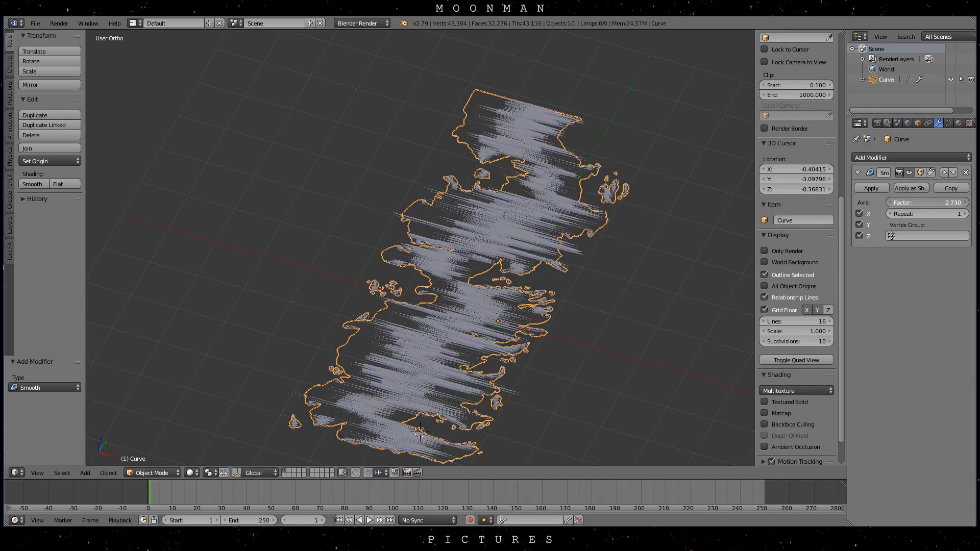
left_click(927, 202)
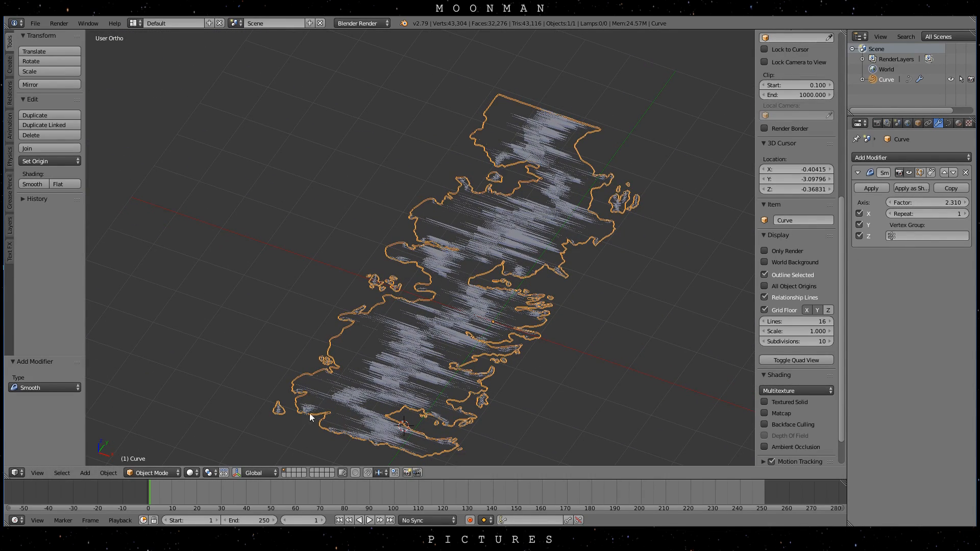
left_click(858, 172)
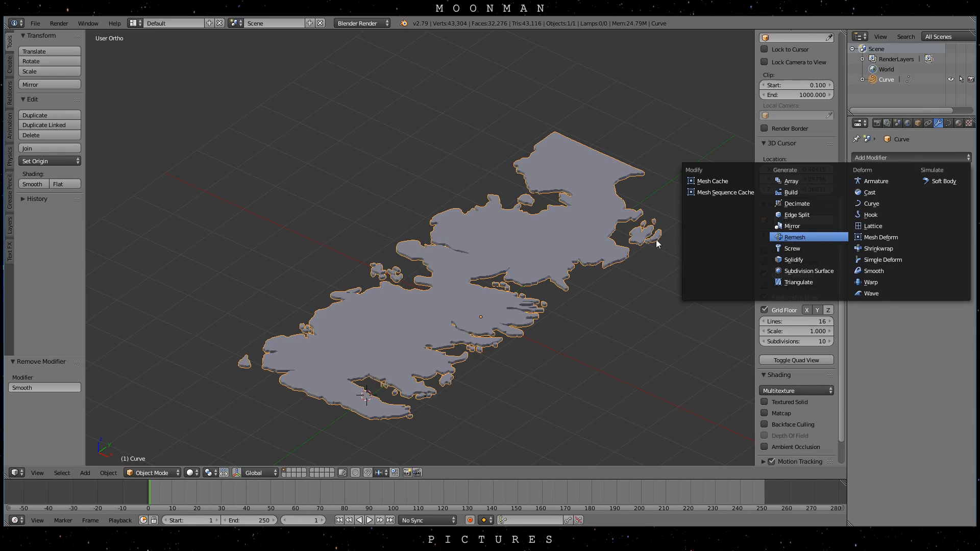
- Add a Remesh modifier, raise its detail and toggle Remove Disconnected Pieces on and off
left_click(794, 237)
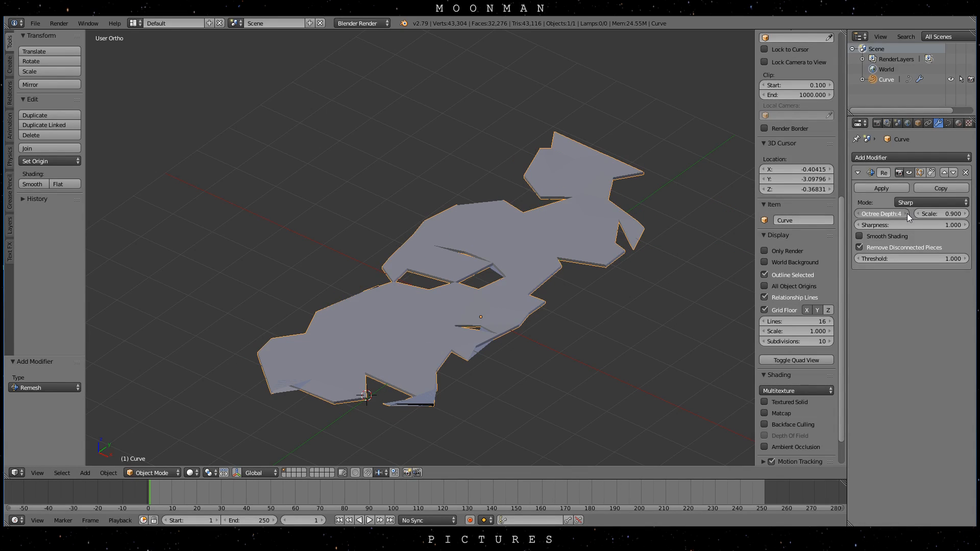
left_click(905, 214)
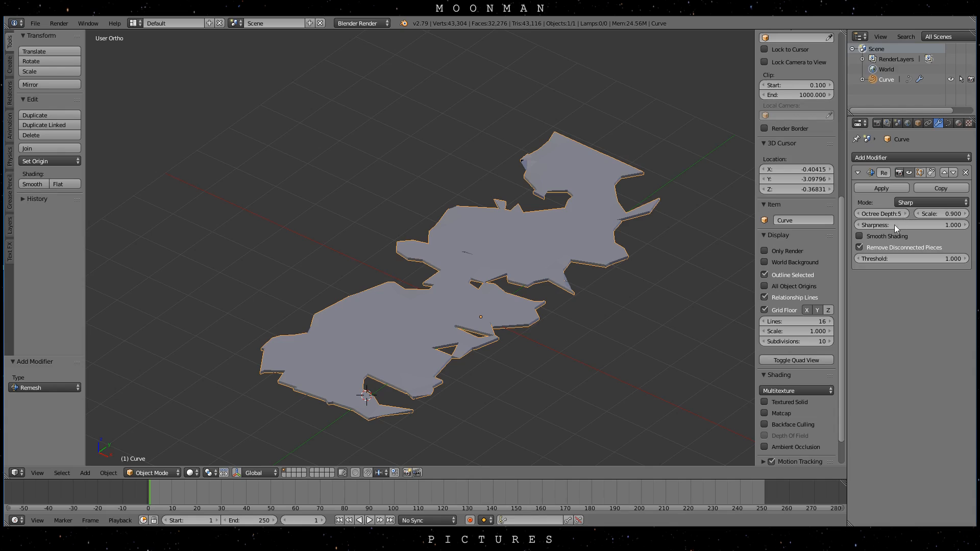
left_click(899, 213)
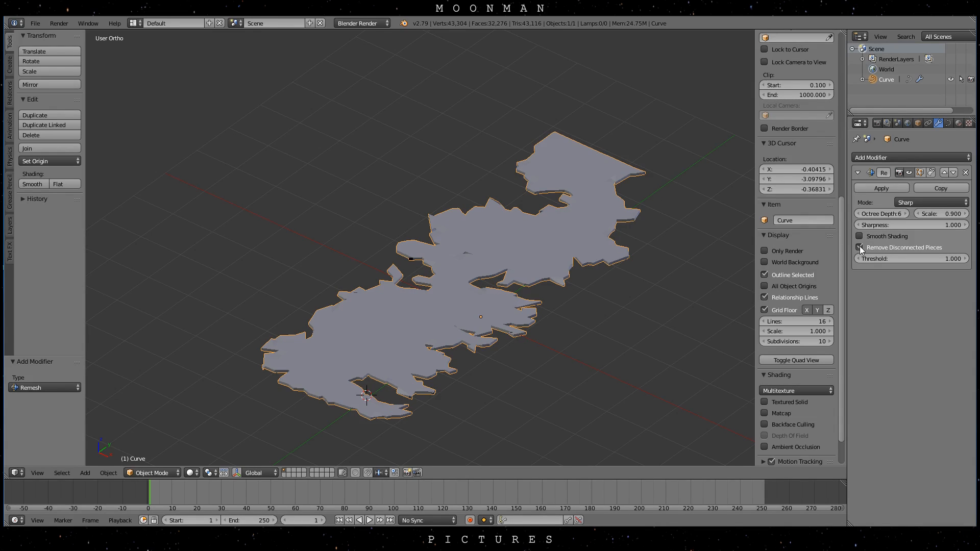
left_click(859, 247)
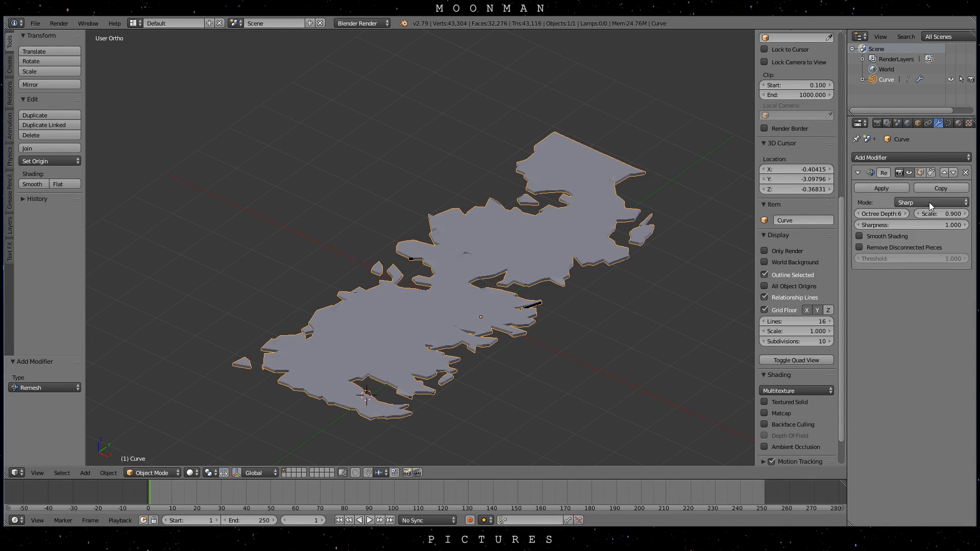
left_click(931, 202)
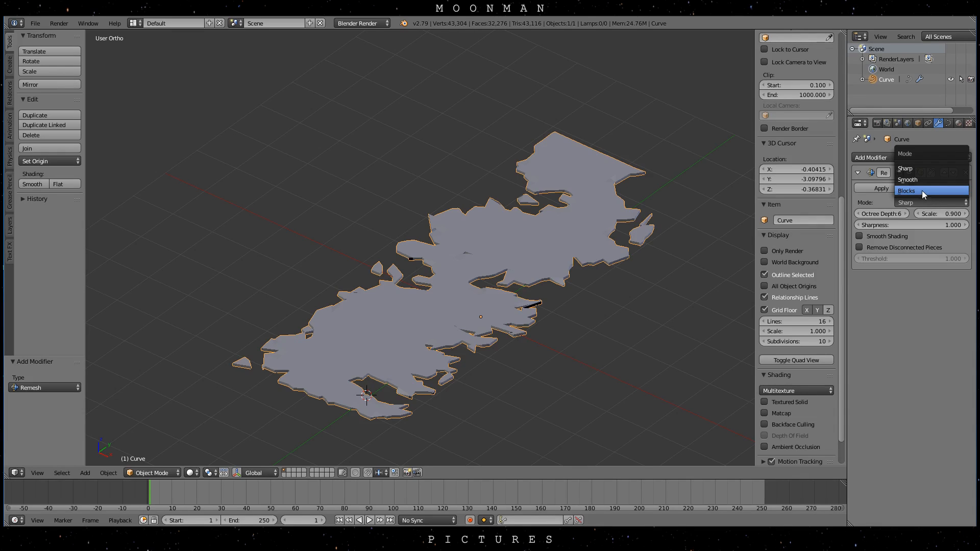
- Switch Remesh to Blocks mode at octree depth 7 then 8, then remove the modifier
left_click(906, 191)
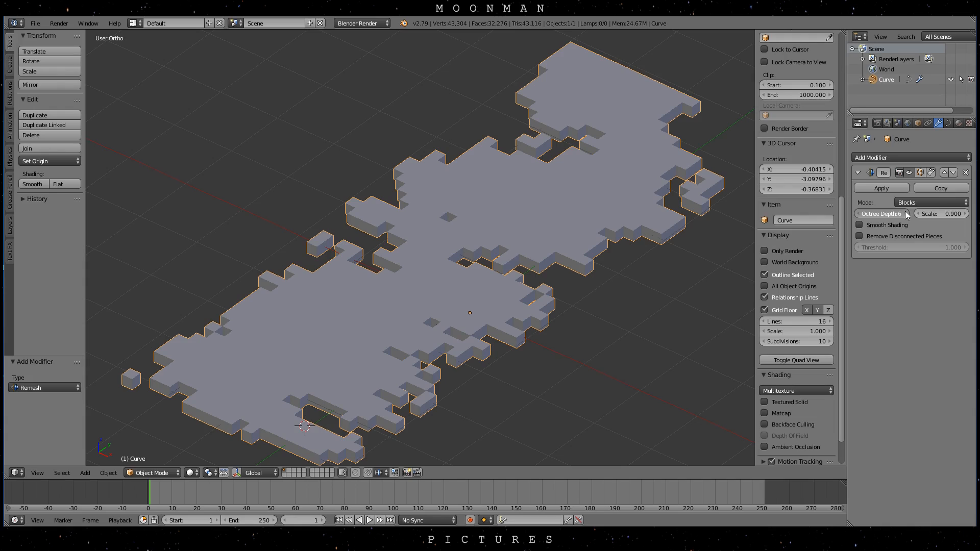
left_click(880, 213)
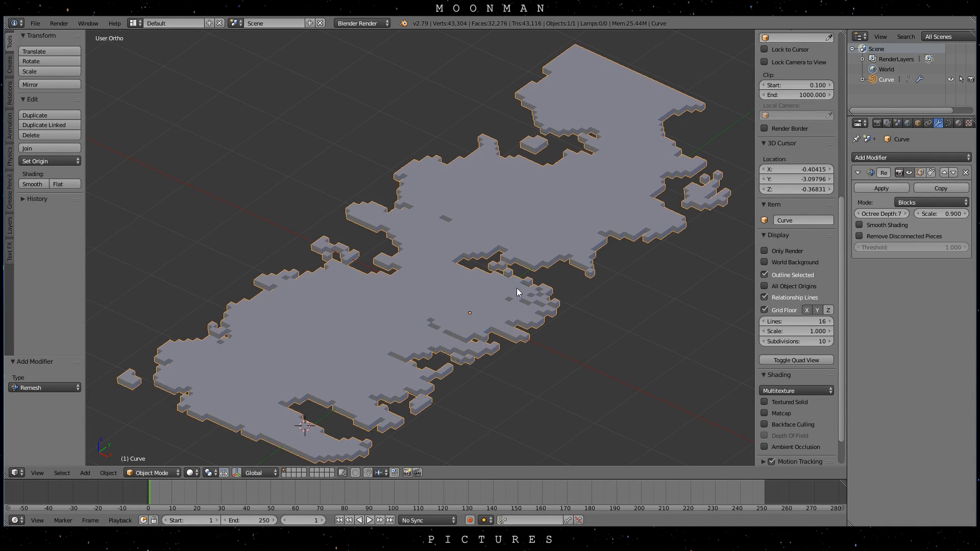
left_click(901, 214)
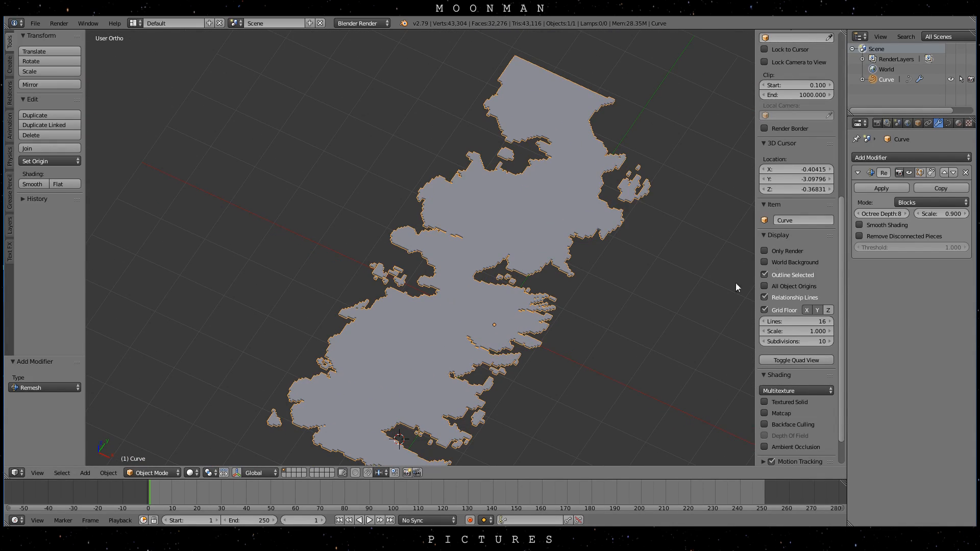
left_click(966, 173)
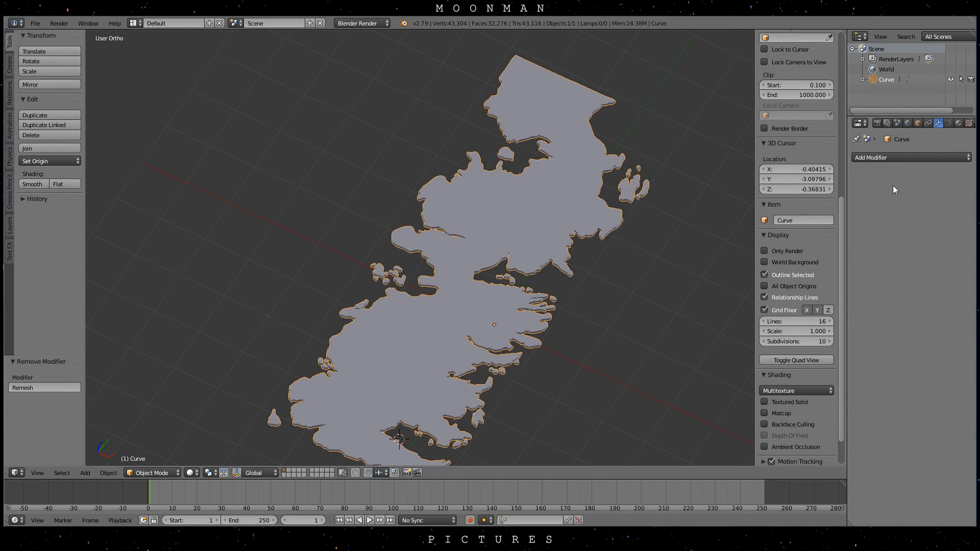
- Extrude the map outline curve to 0.382 and give its edges a slight bevel depth
left_click(938, 124)
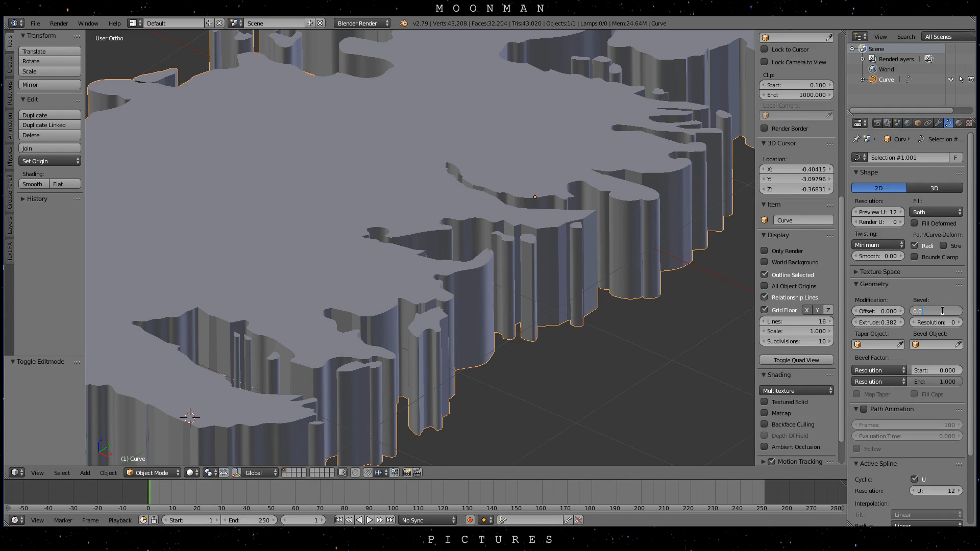
type("0.050")
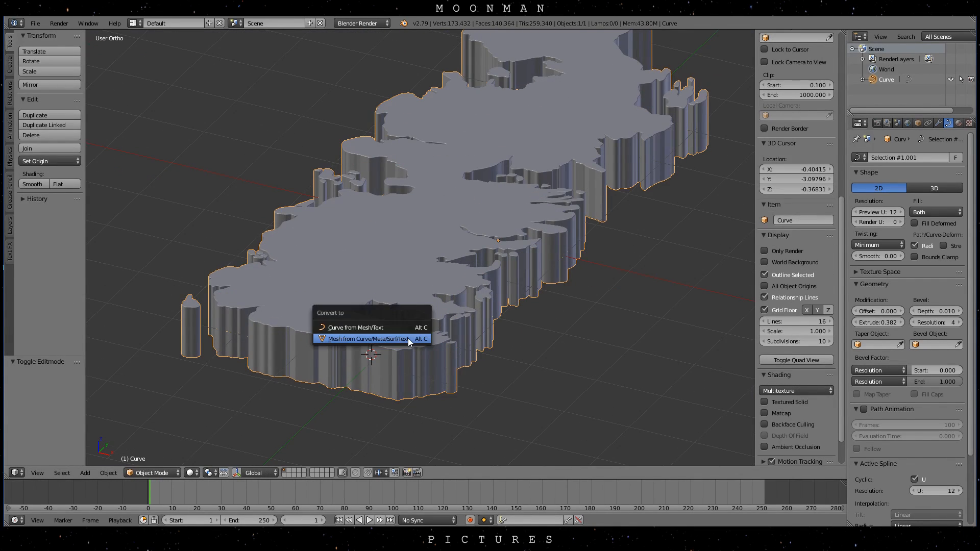
mouse_move(369, 338)
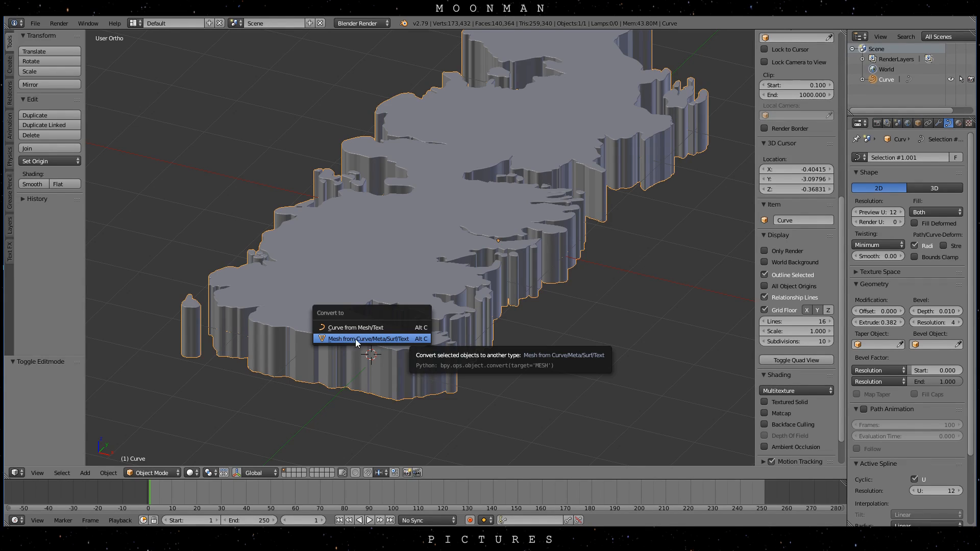
- Convert the extruded map curve to a mesh via Alt+C > Mesh from Curve
left_click(369, 337)
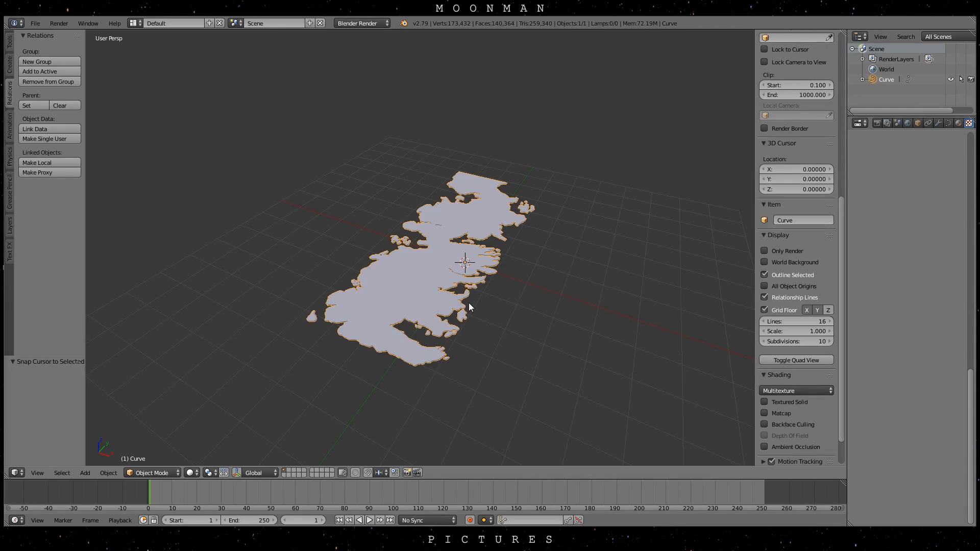
- Add a camera and a point lamp with sphere falloff above the landmass, and save the file
left_click(85, 472)
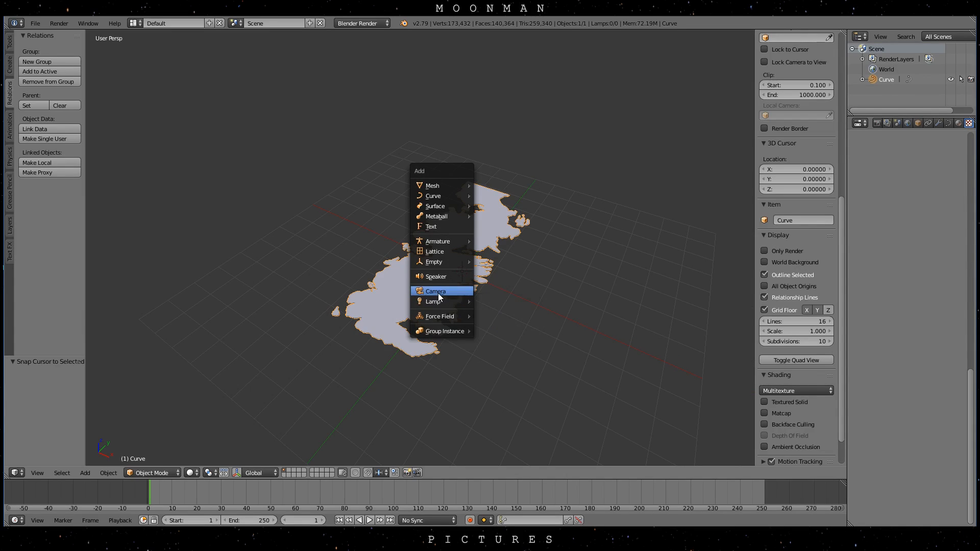
left_click(435, 291)
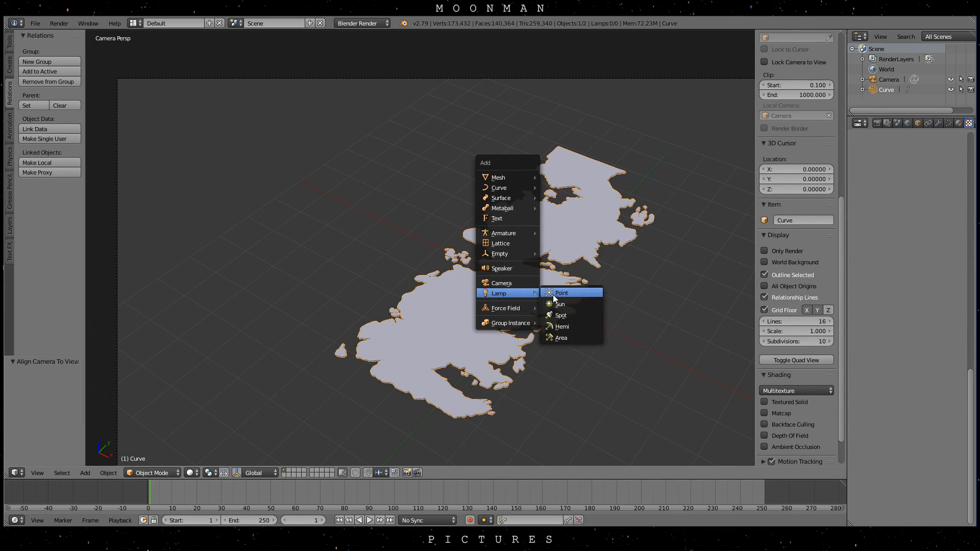
left_click(561, 292)
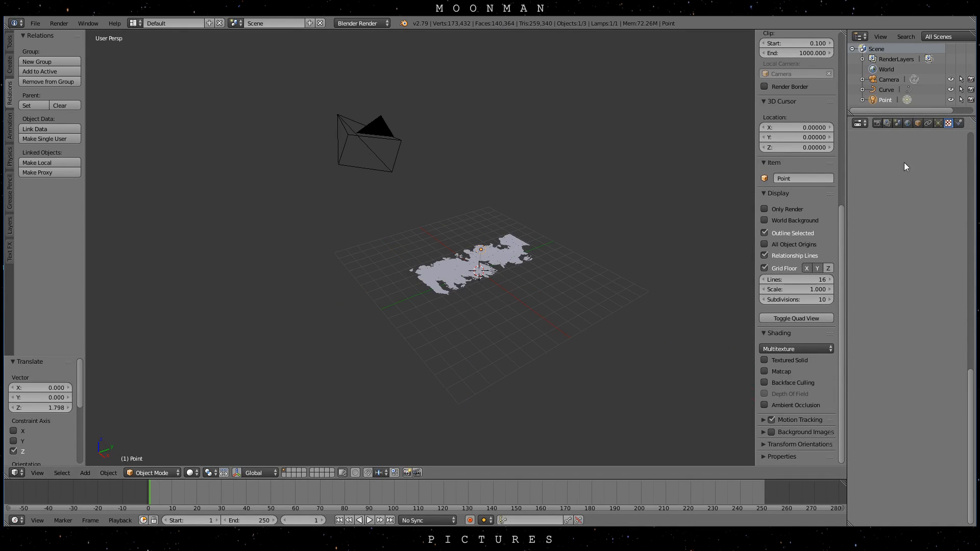
left_click(937, 124)
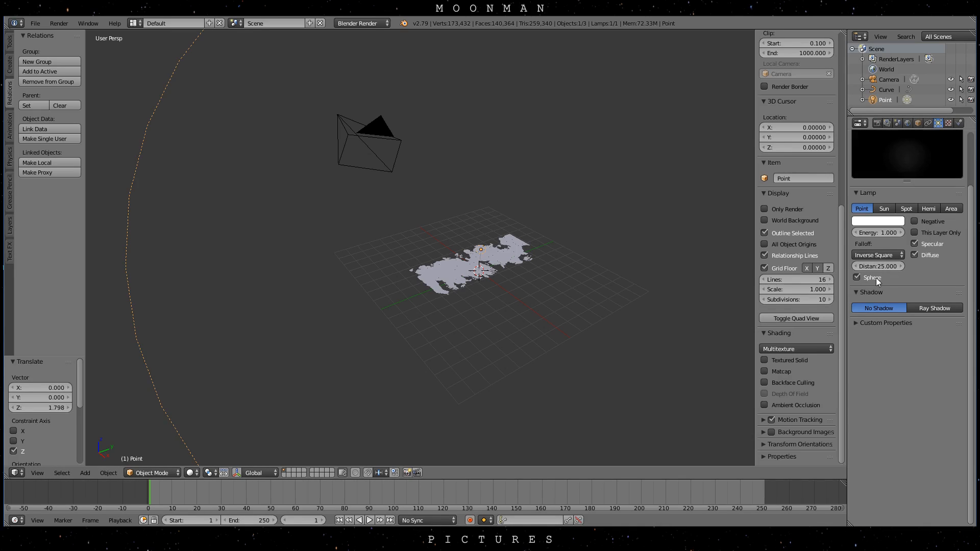
left_click(934, 307)
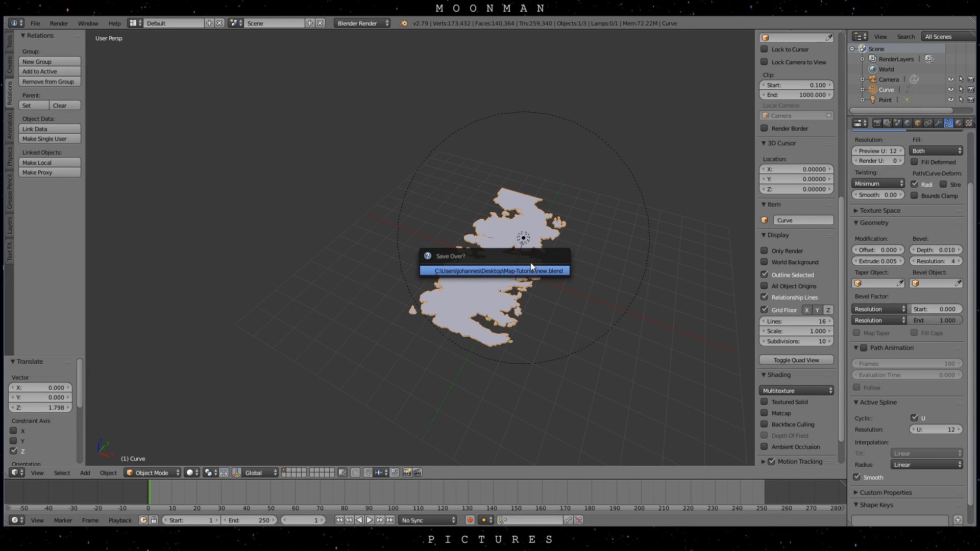
left_click(494, 271)
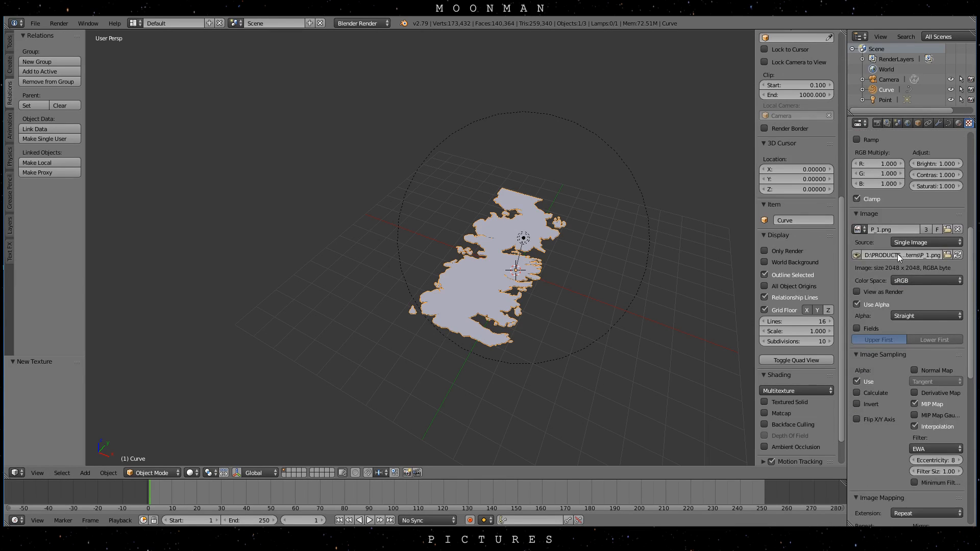
- Map the image texture with Generated coordinates so it drives a repeating specular pattern
scroll("down", 3)
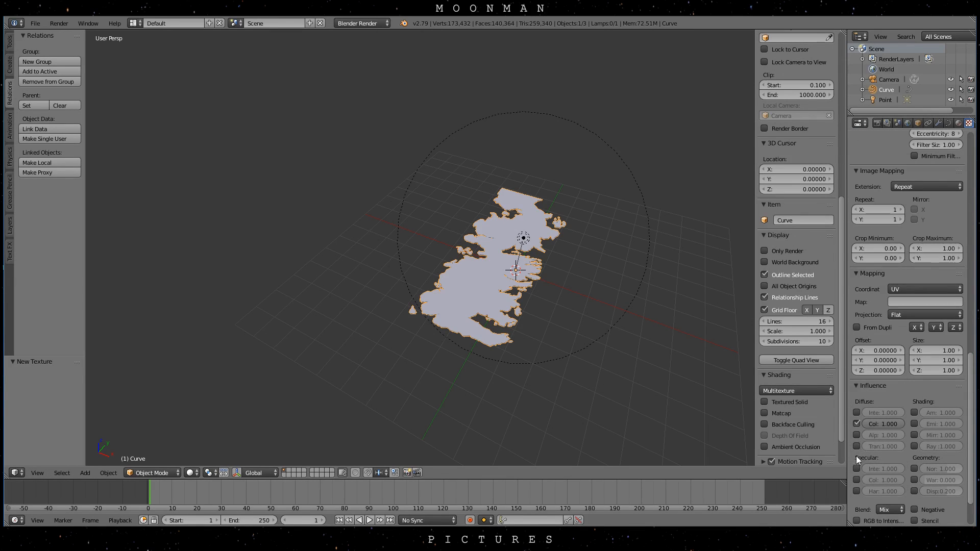
scroll("down", 3)
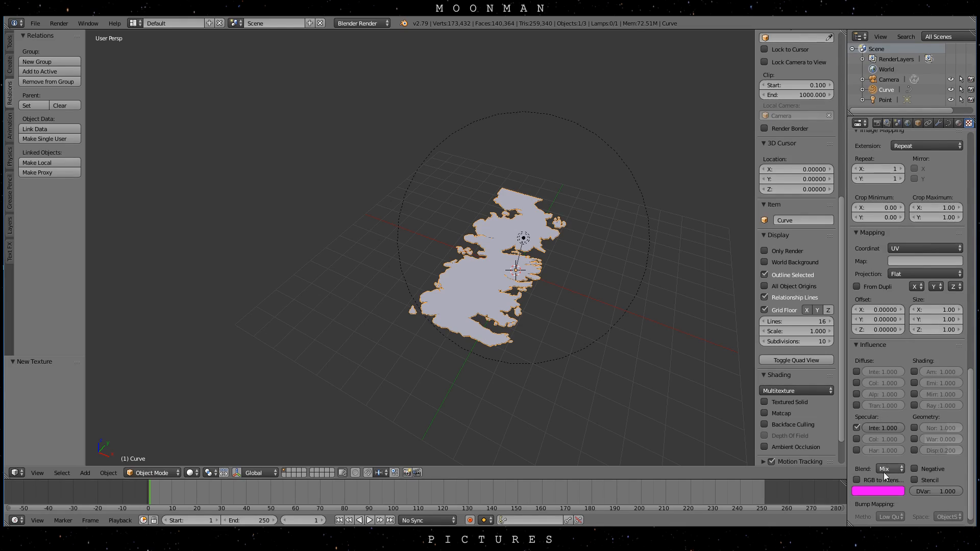
left_click(925, 248)
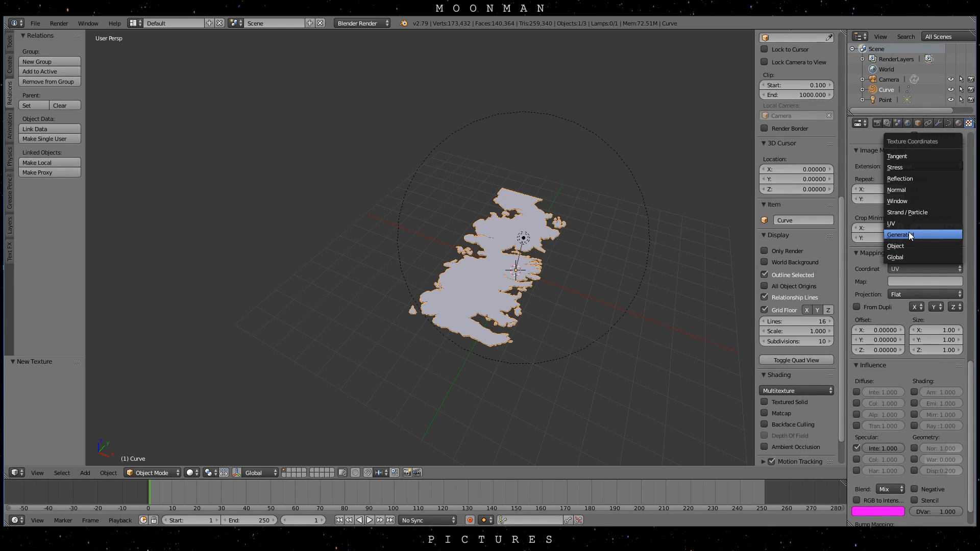
left_click(900, 235)
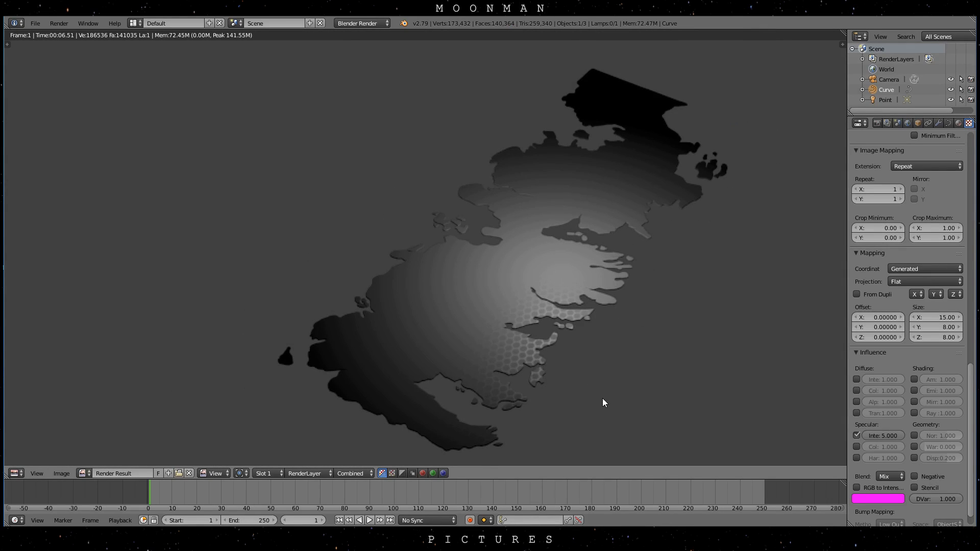
mouse_move(858, 392)
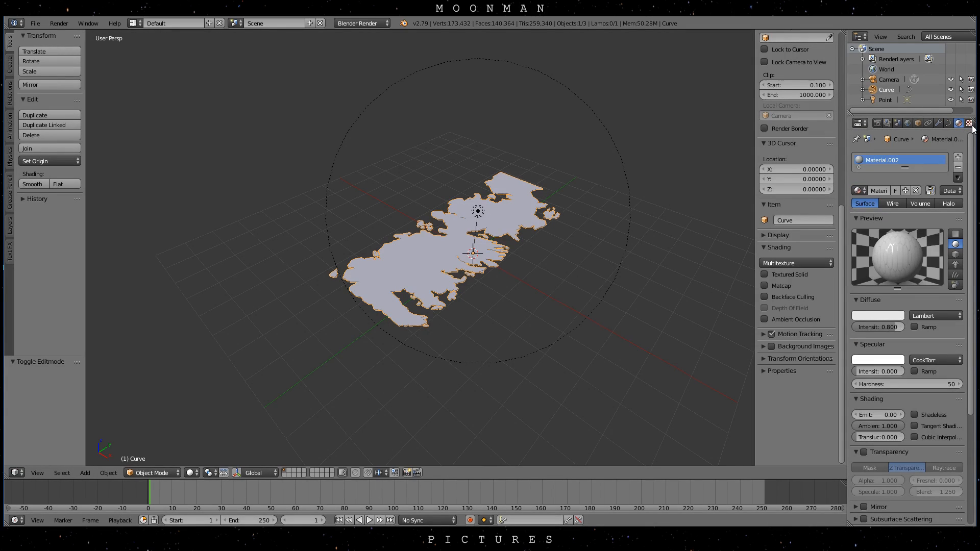
- Set the landmass texture's brightness to 0.8 and contrast to 1.4 under Colors, then render
left_click(969, 123)
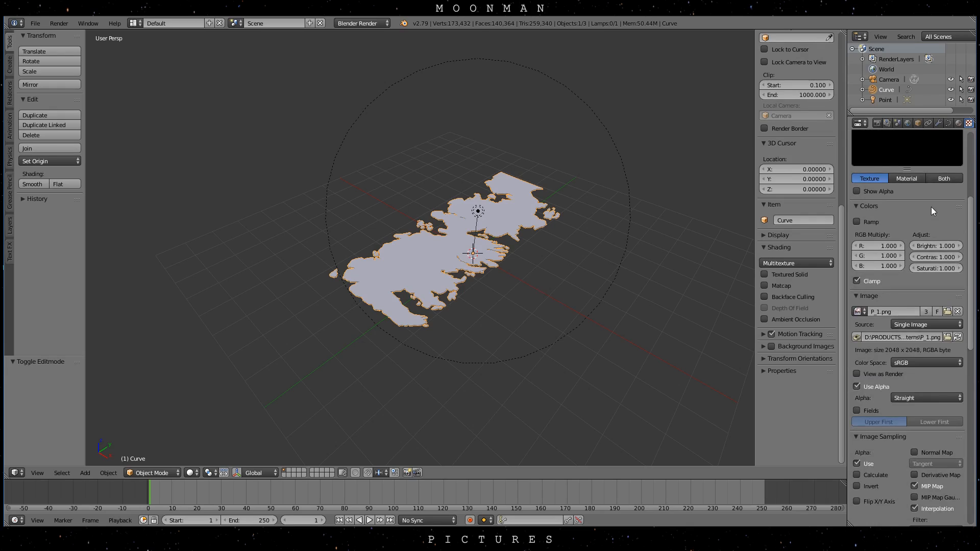
scroll("down", 3)
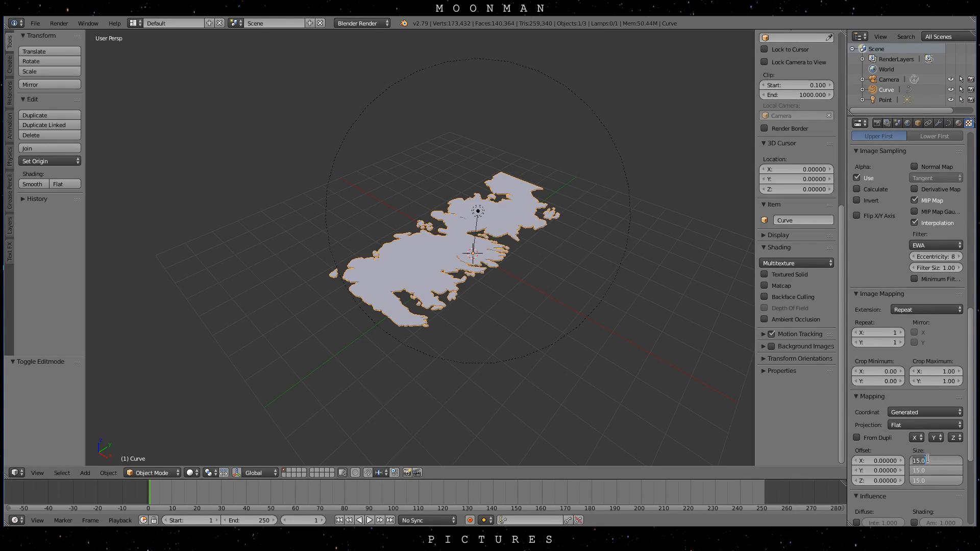
scroll("up", 3)
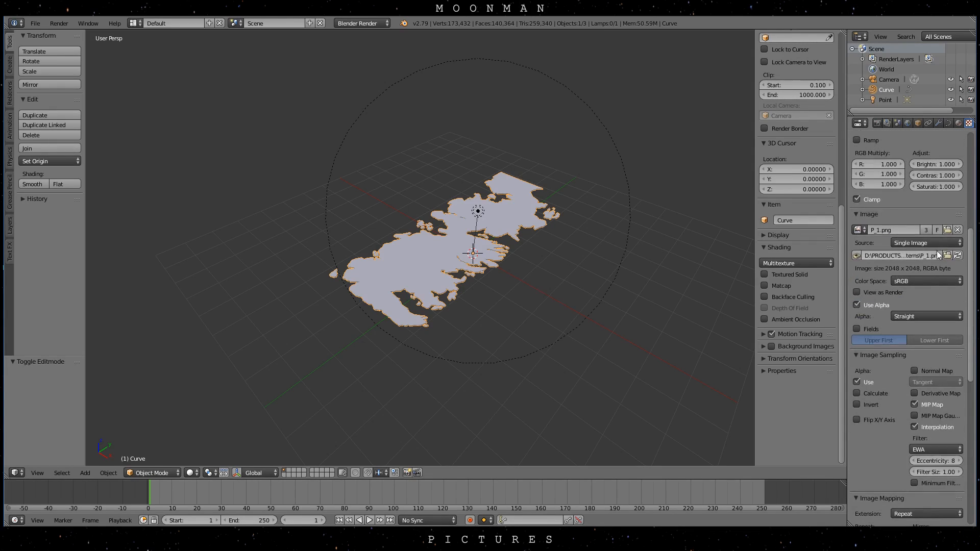
left_click(949, 255)
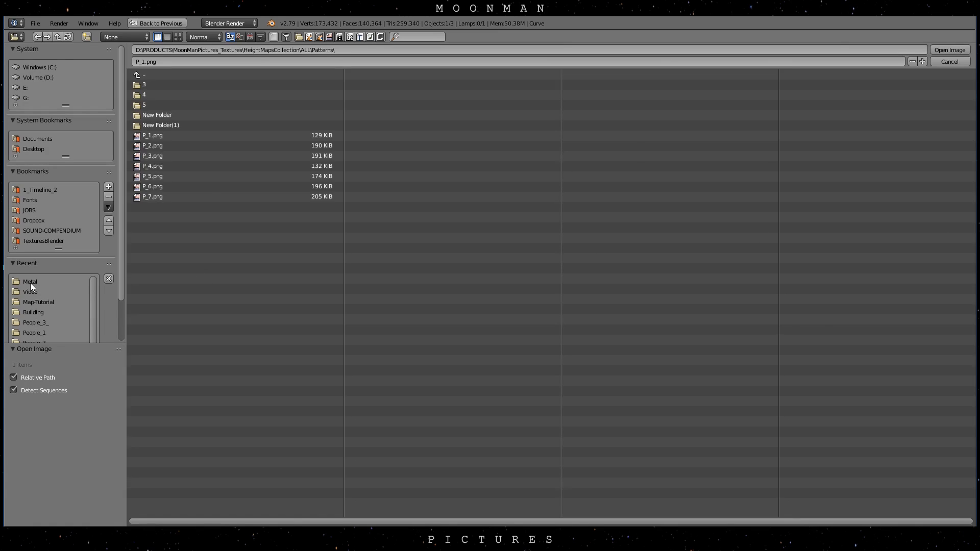
left_click(949, 49)
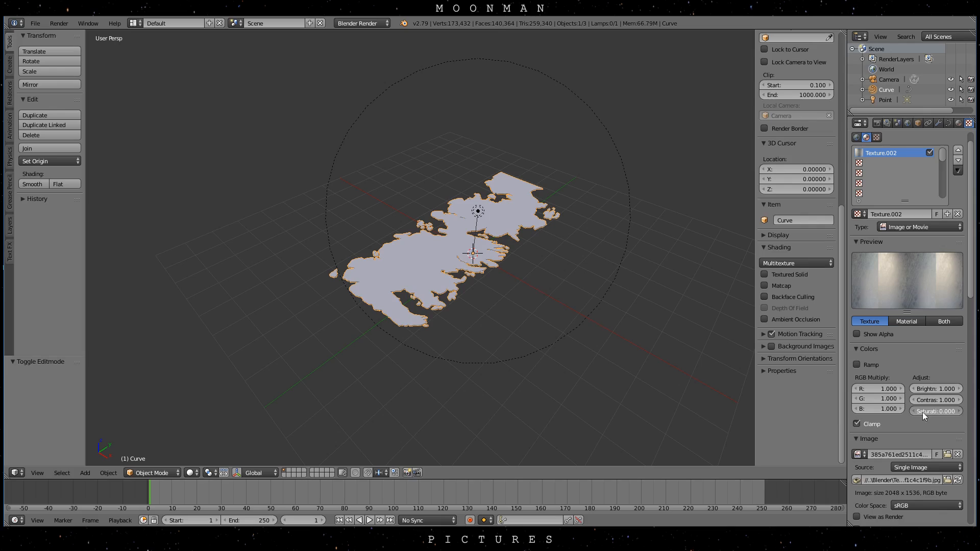
left_click(937, 399)
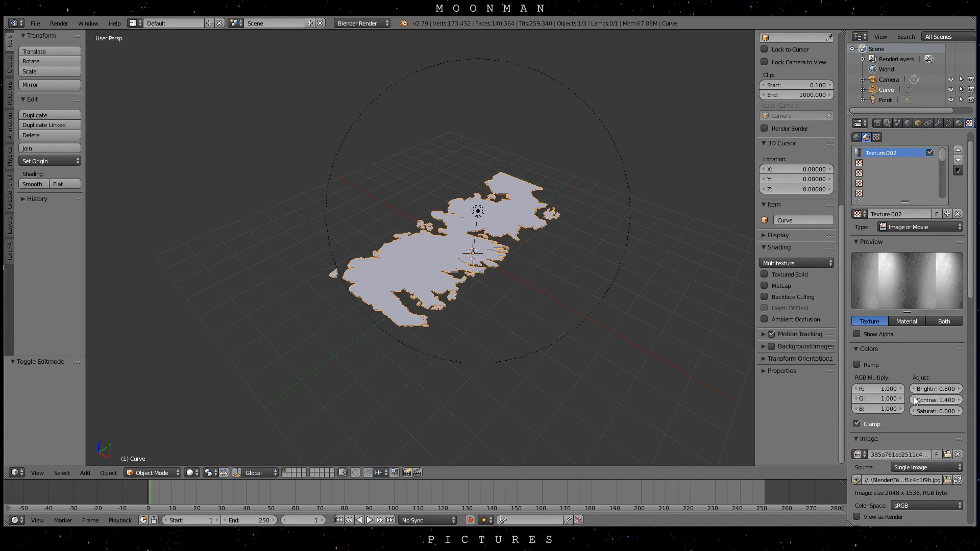
scroll("down", 3)
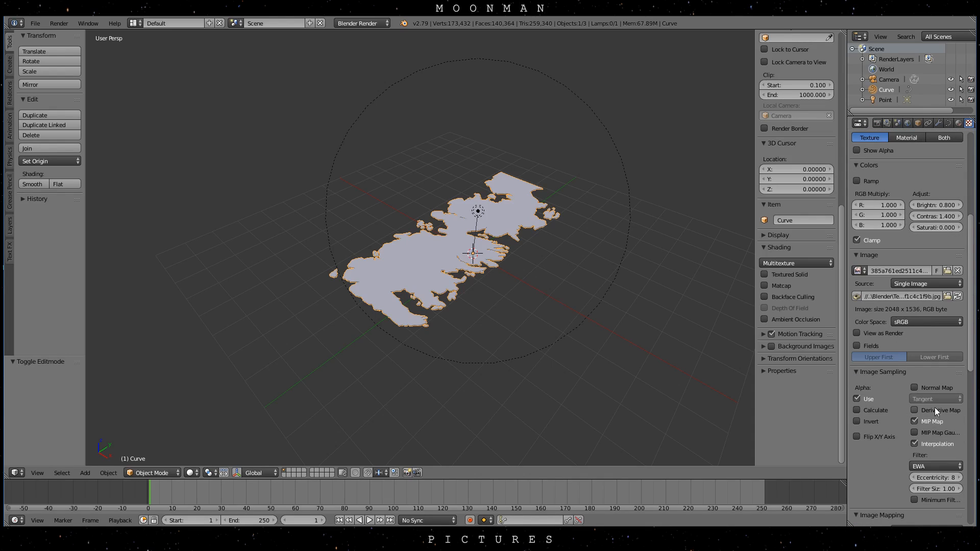
scroll("down", 3)
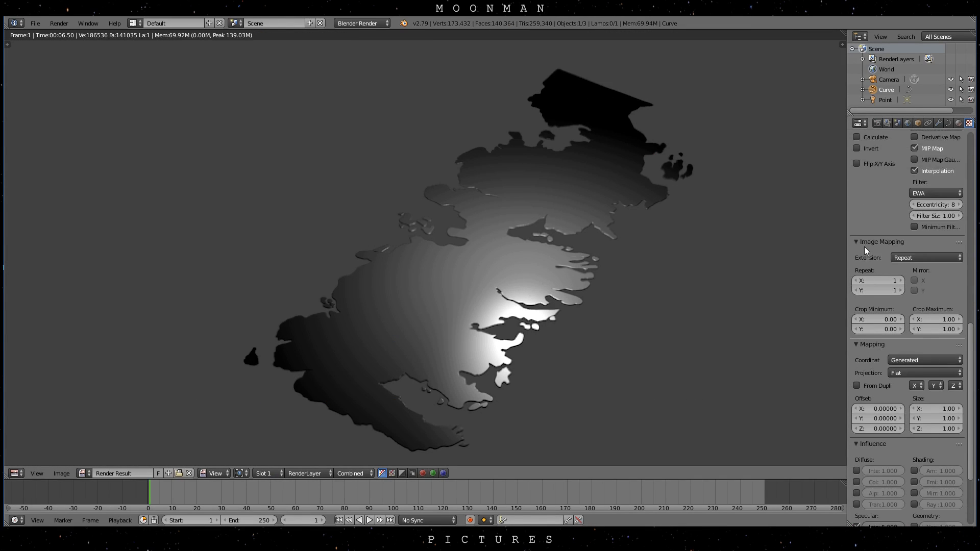
scroll("up", 3)
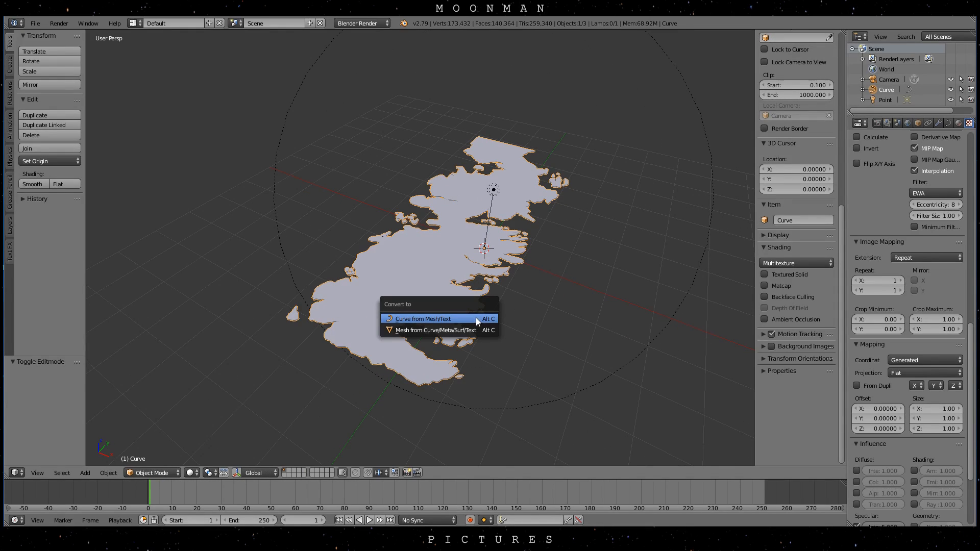
- Convert the landmass to a mesh, UV-project it from the top view, and show the metal image behind the UVs
left_click(433, 330)
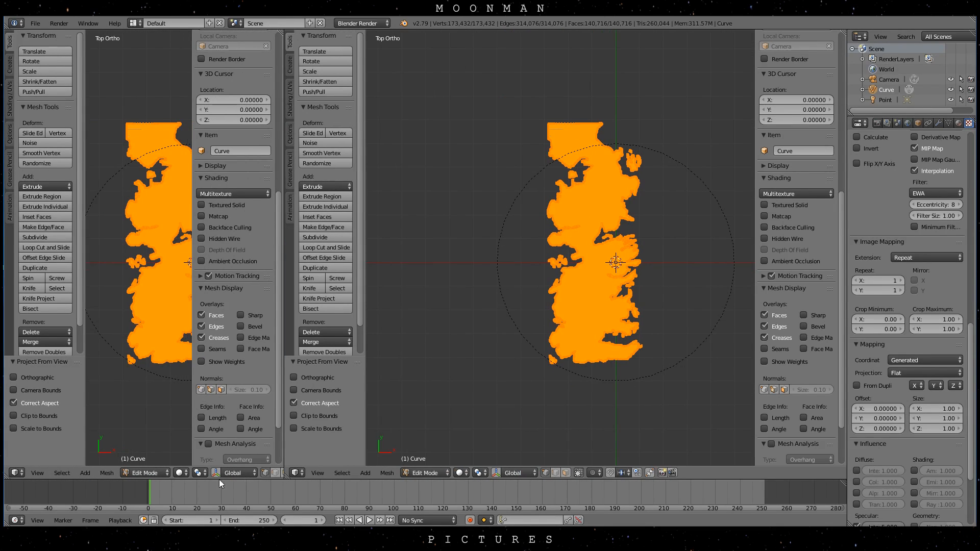
left_click(17, 472)
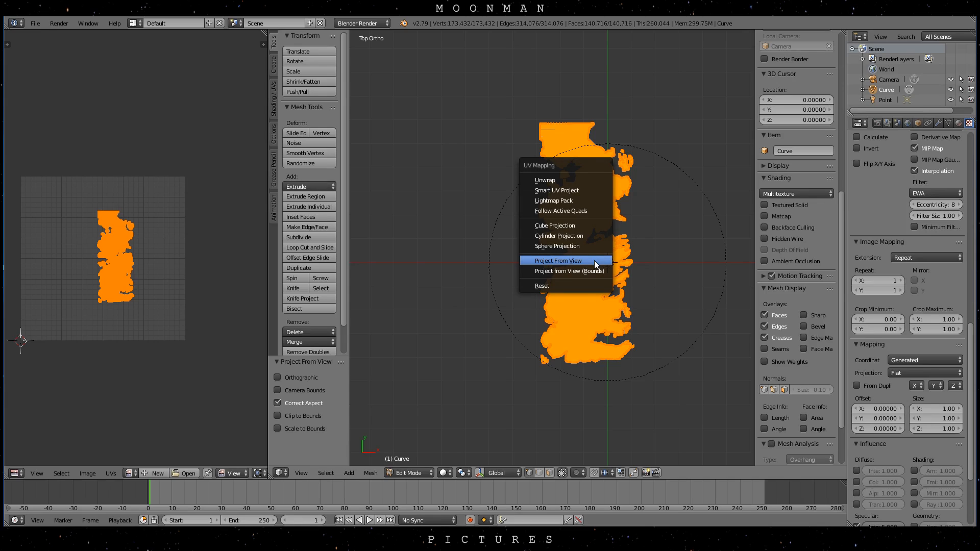
left_click(559, 261)
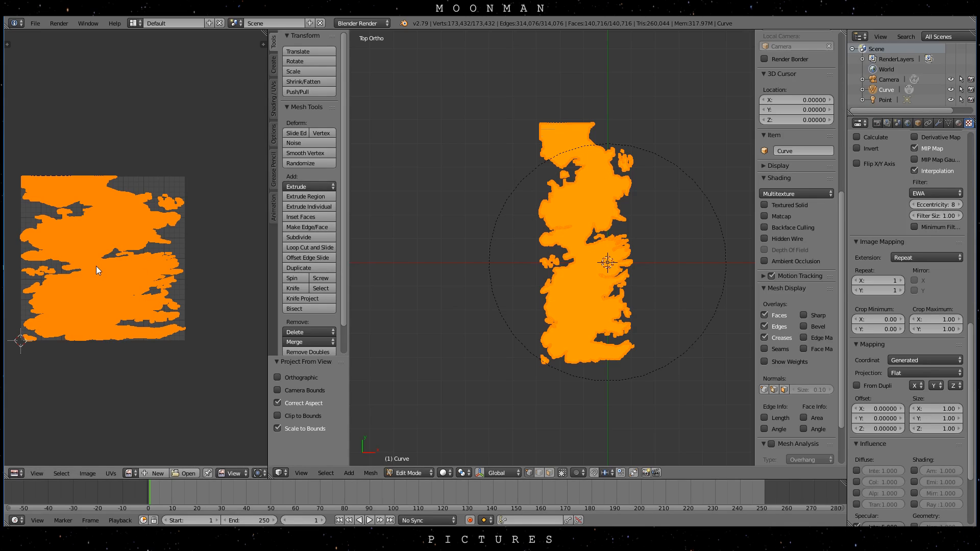
mouse_move(93, 244)
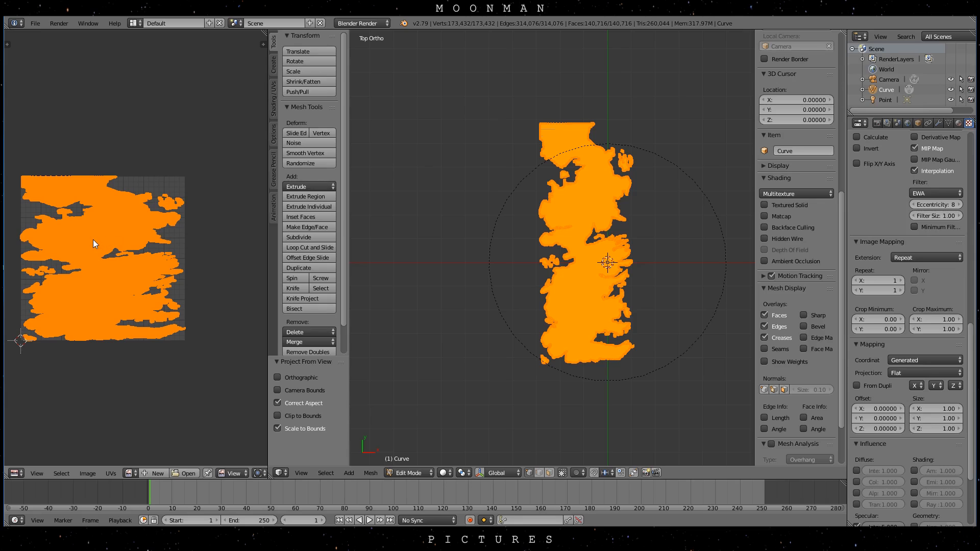
mouse_move(499, 255)
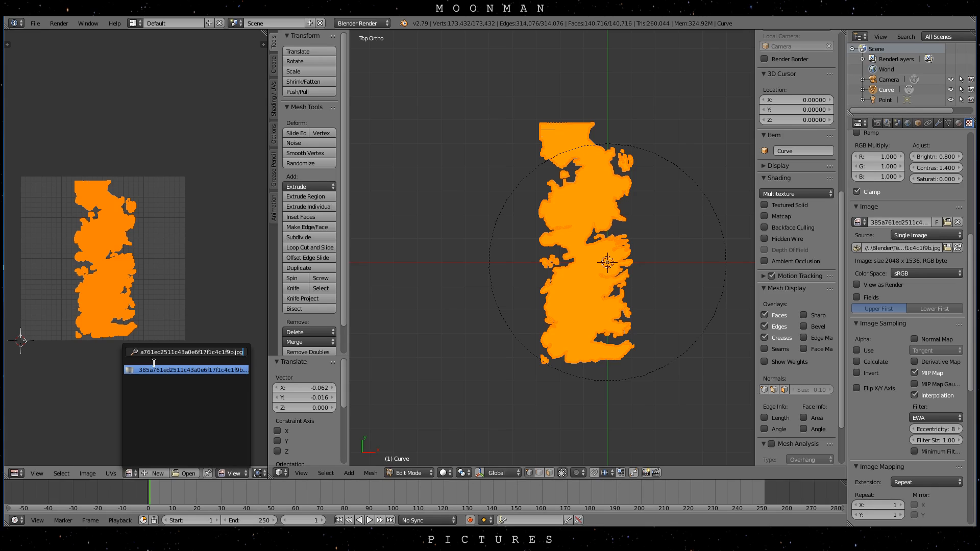
left_click(182, 369)
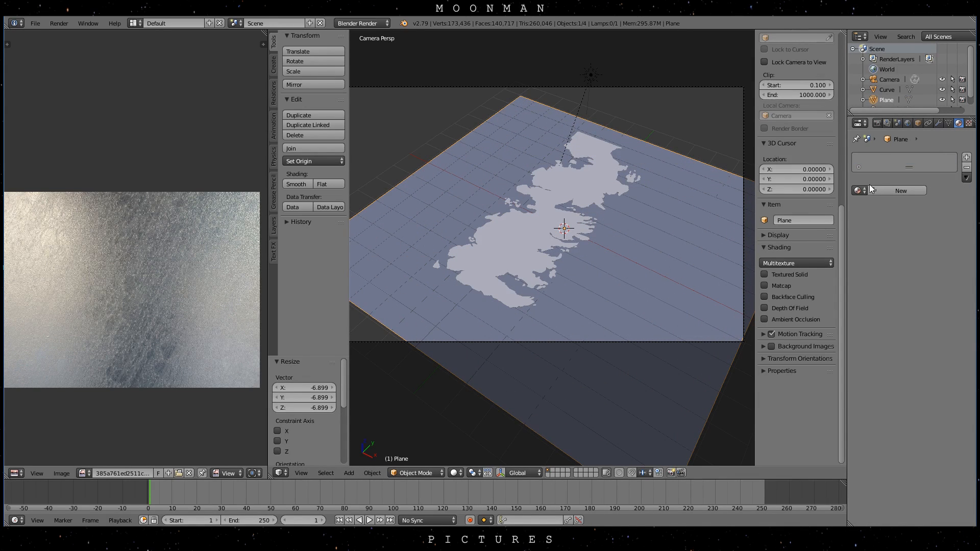
- Give the sea plane a new material with zero specular and load the Pattern_5_3_byMMP.png texture
left_click(900, 191)
type("sea")
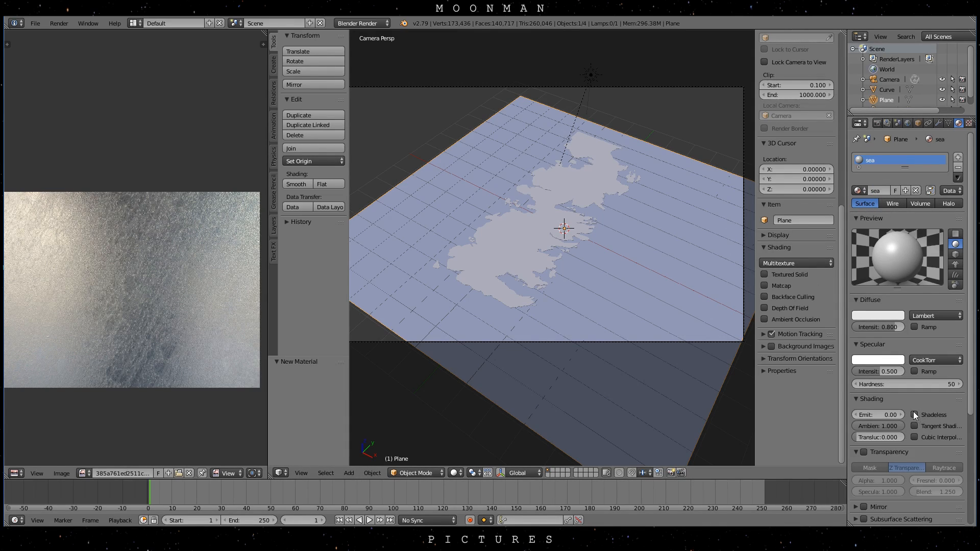
left_click(878, 371)
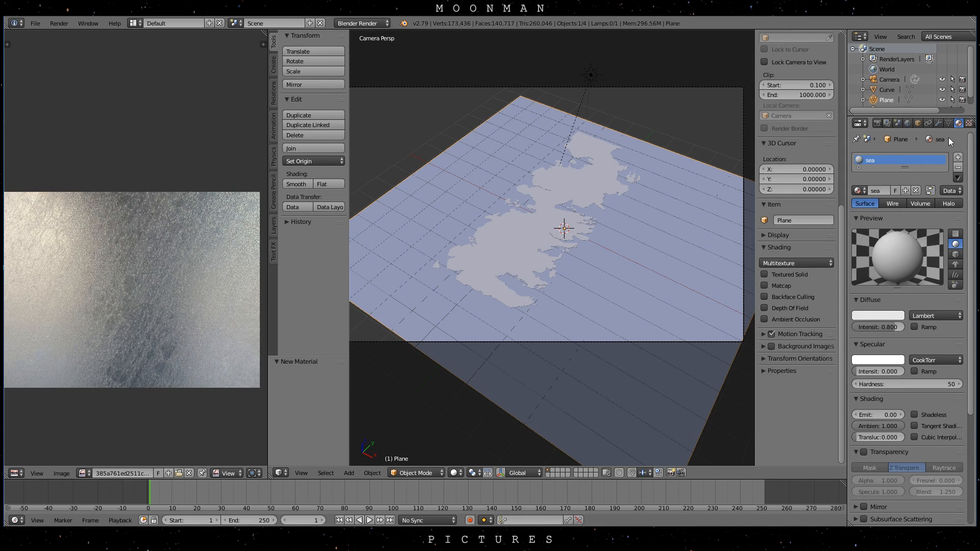
left_click(966, 123)
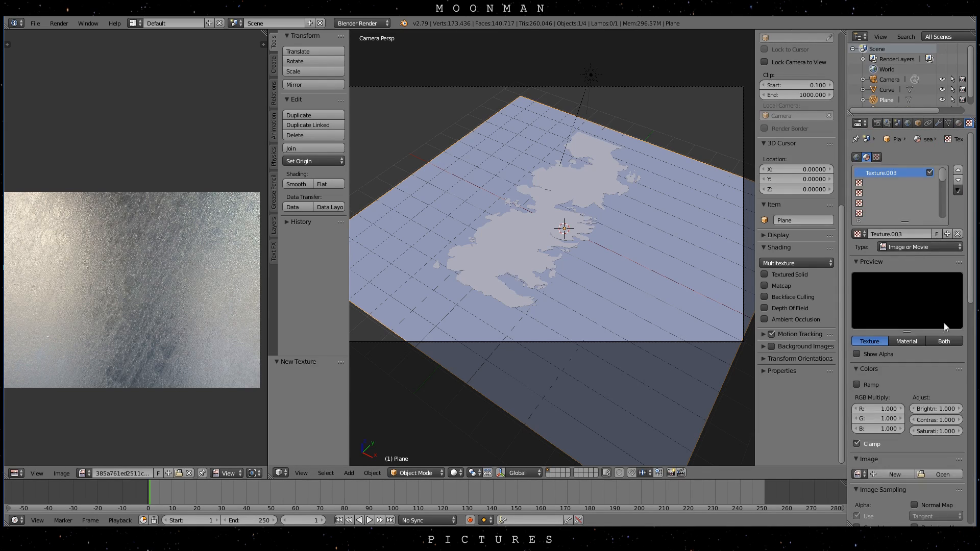
left_click(942, 474)
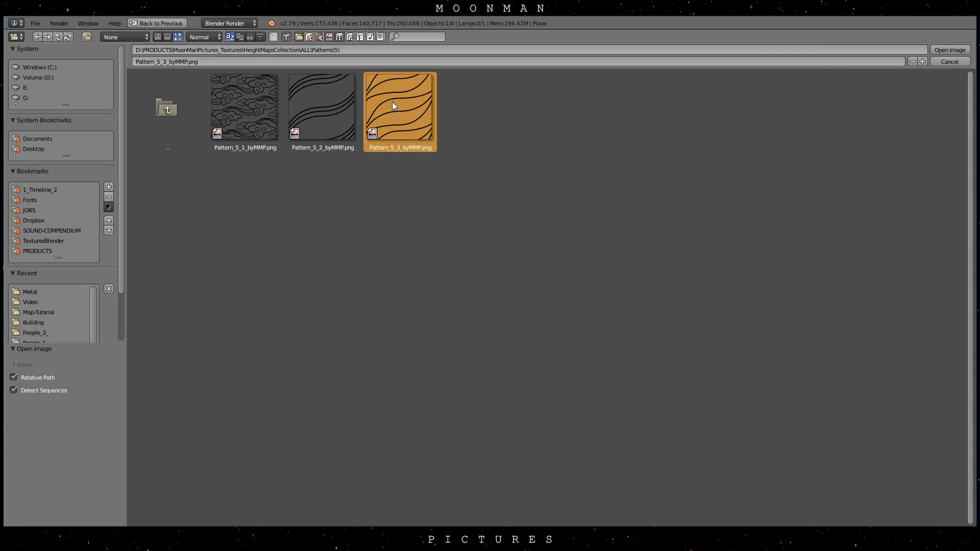
left_click(948, 50)
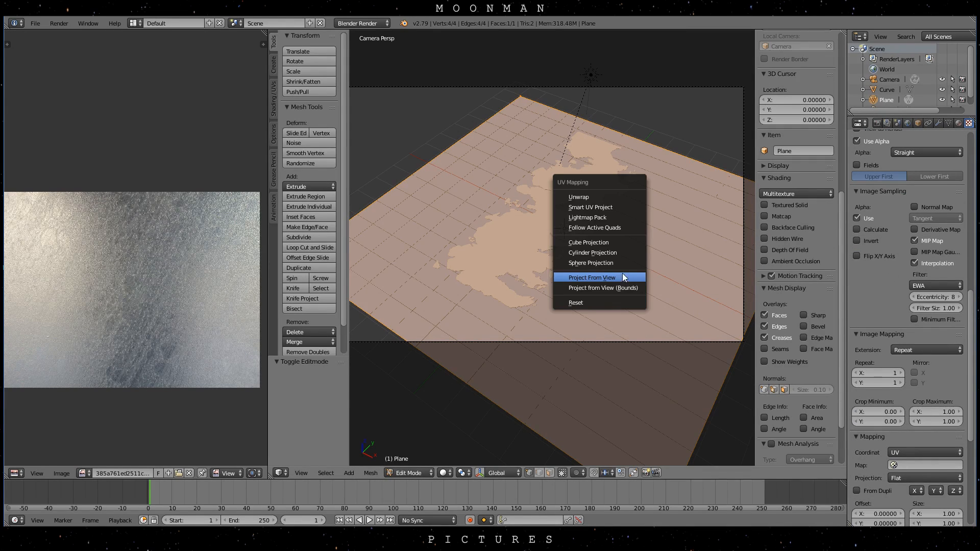
- UV-project the plane from view, set the texture to UV coordinates at size 10, and render
left_click(591, 276)
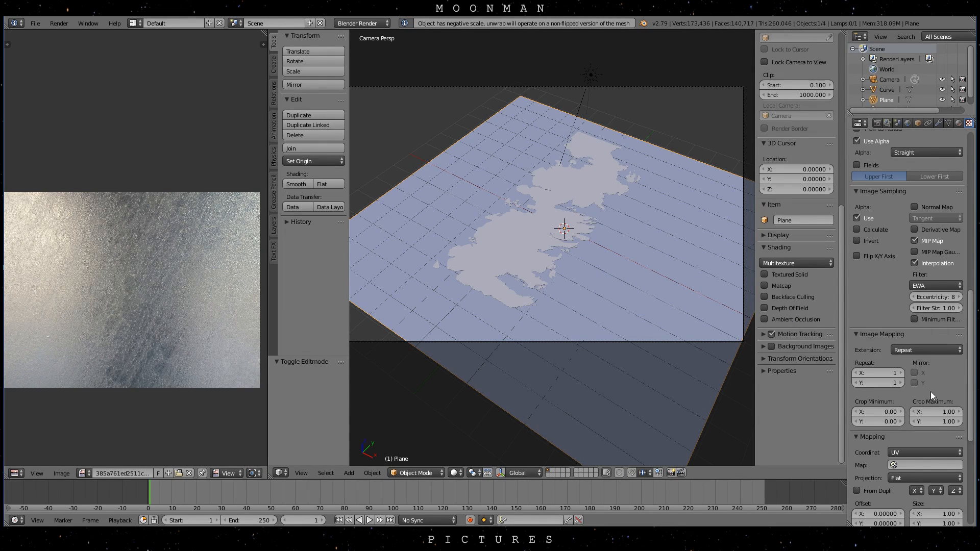
scroll("down", 3)
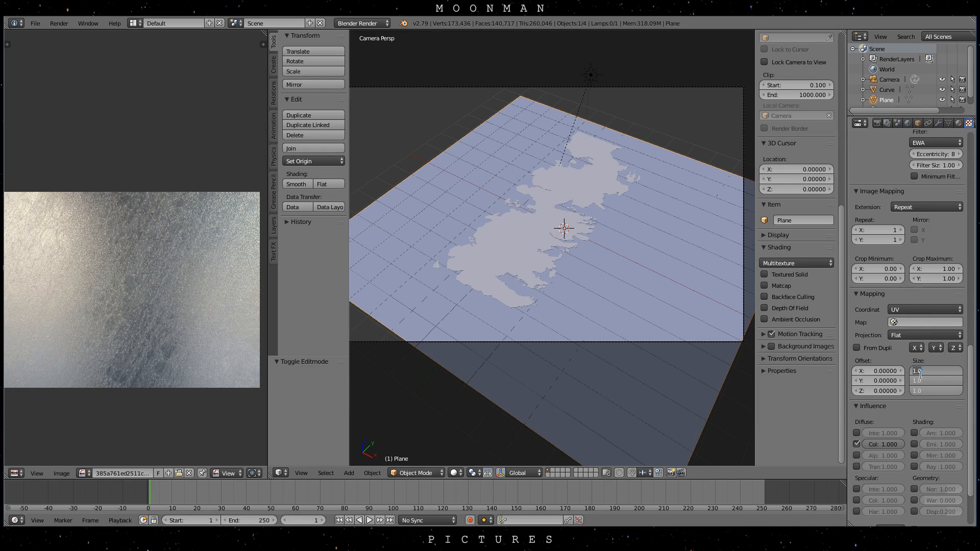
scroll("up", 3)
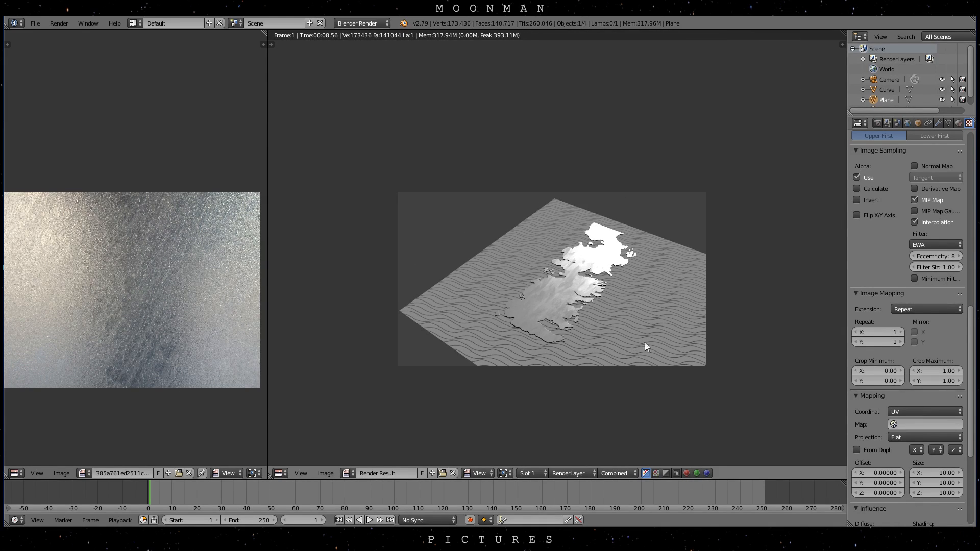
scroll("down", 3)
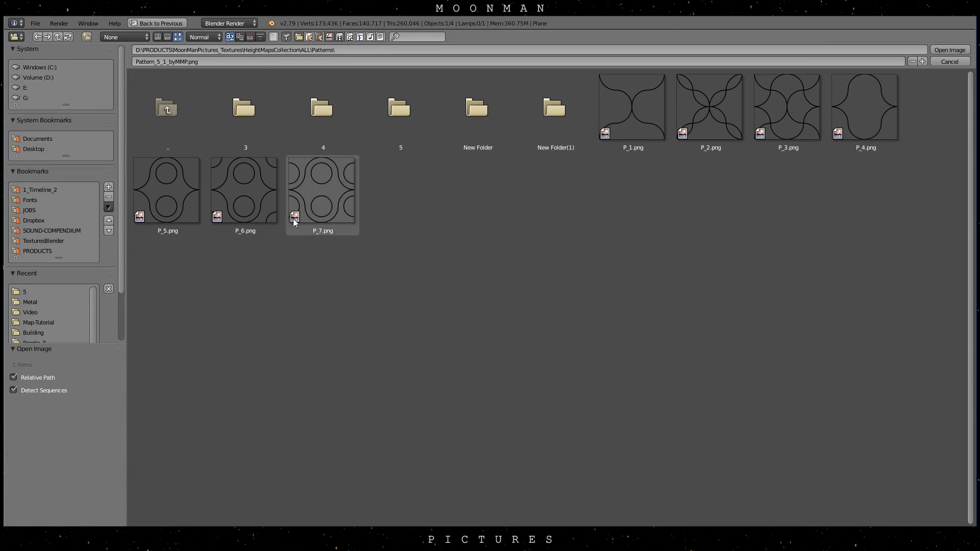
- Load the circular P_7 pattern image, then set the sea material's diffuse colour to deep blue
double_click(322, 107)
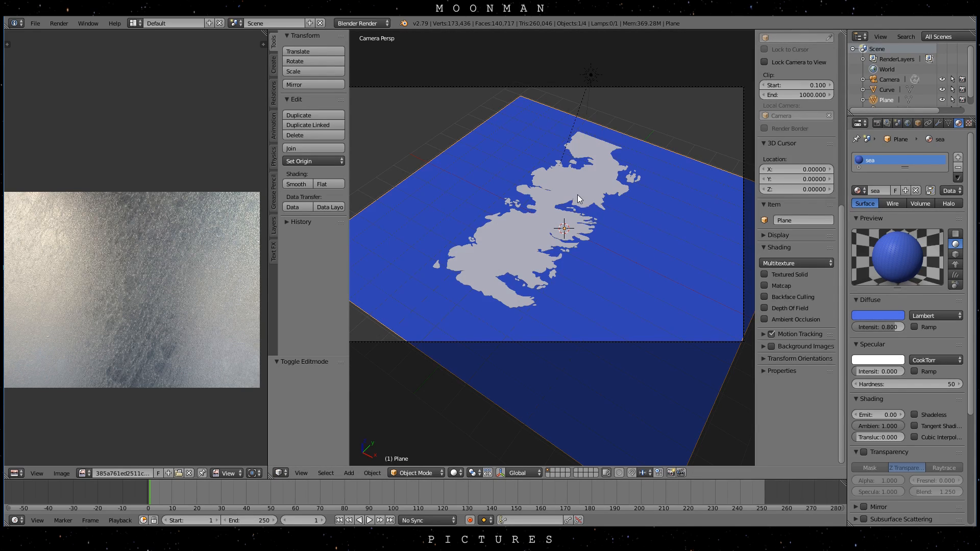
left_click(876, 315)
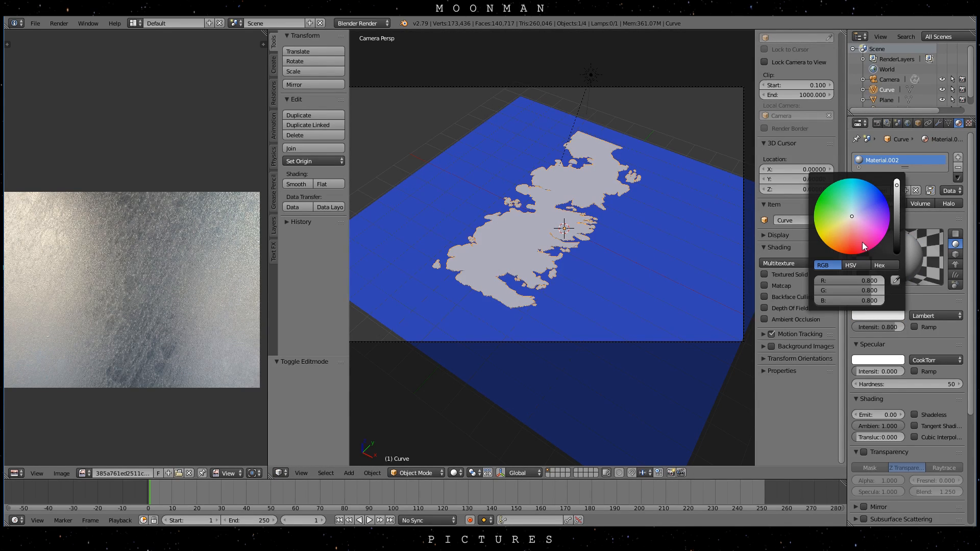